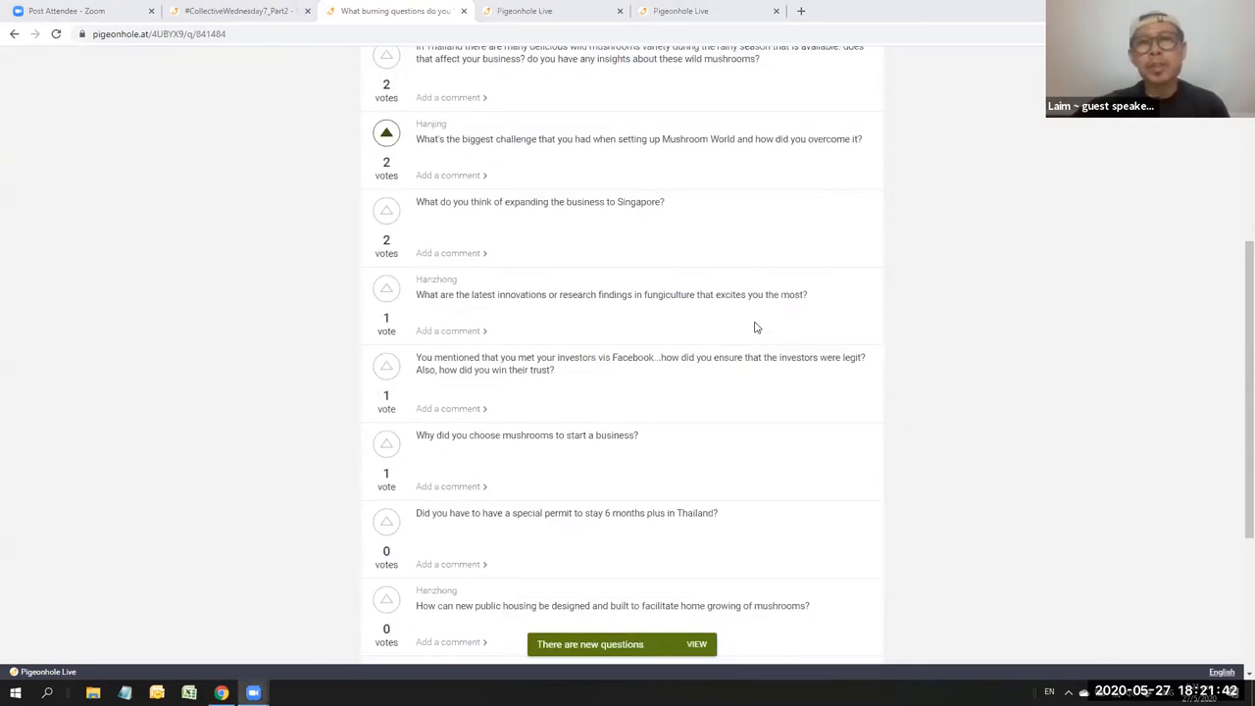
mouse_move(765, 337)
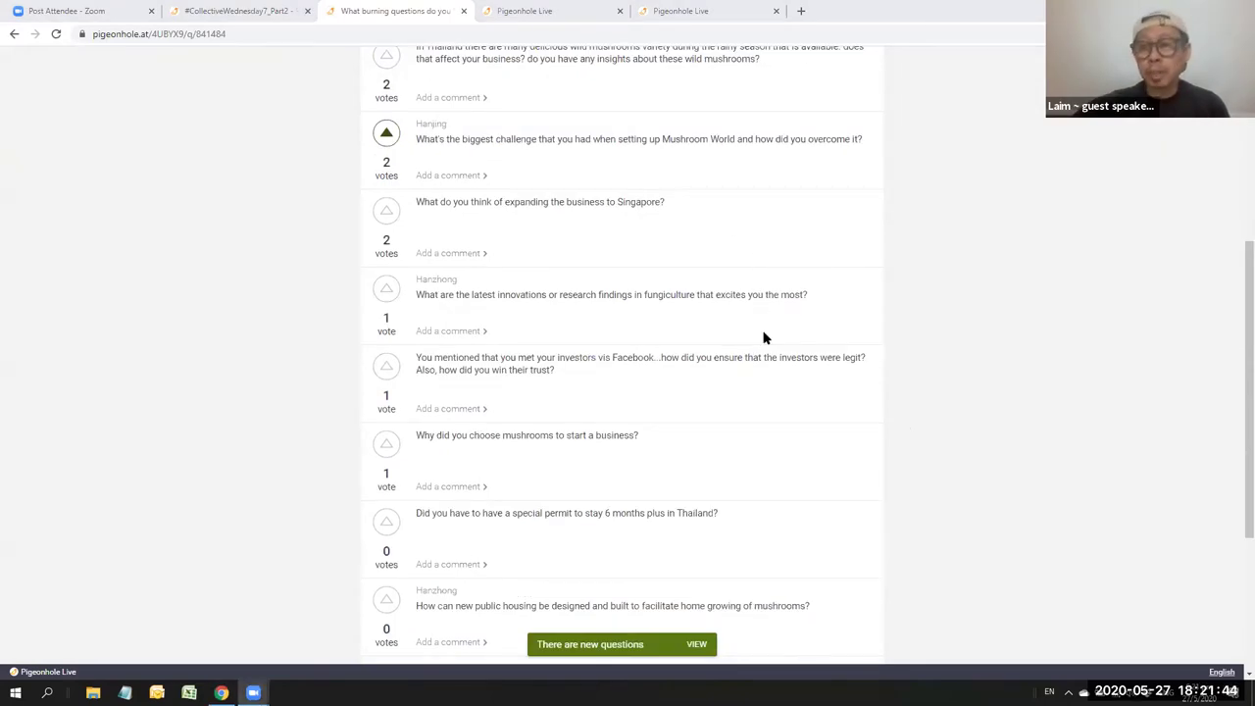
Step: Skim down the question list and back up to the top-voted questions
scroll(down, 3)
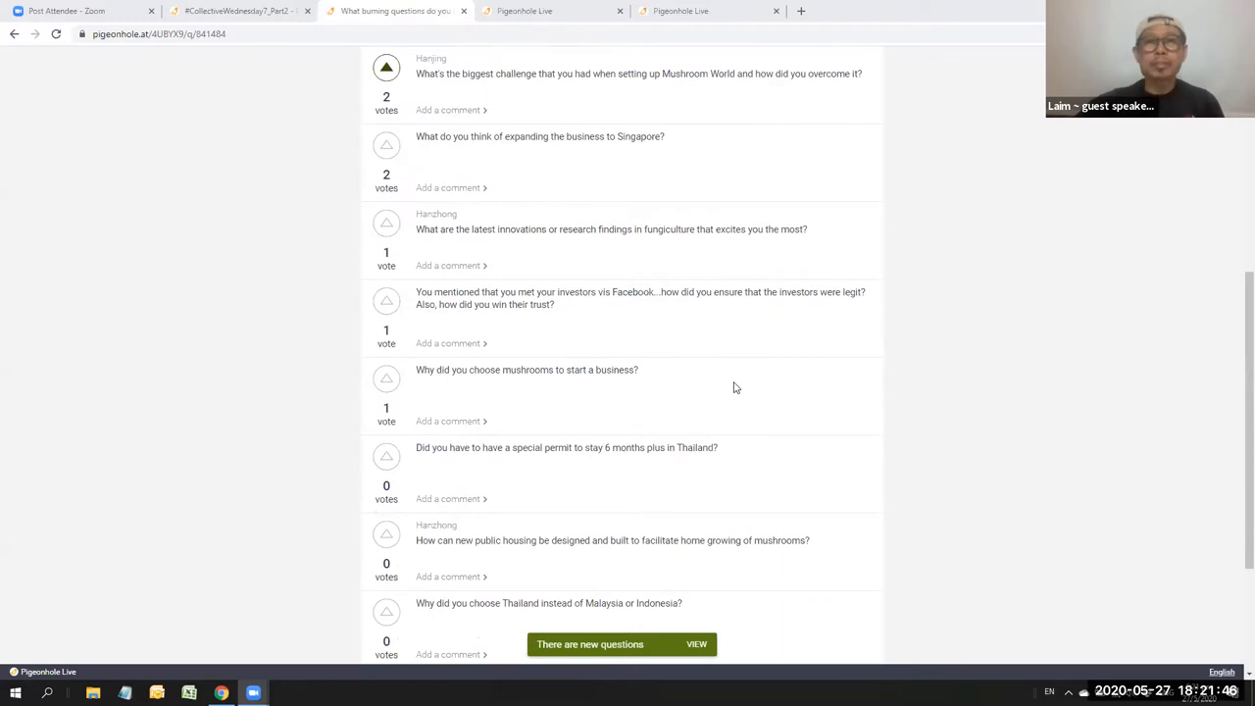
scroll(down, 3)
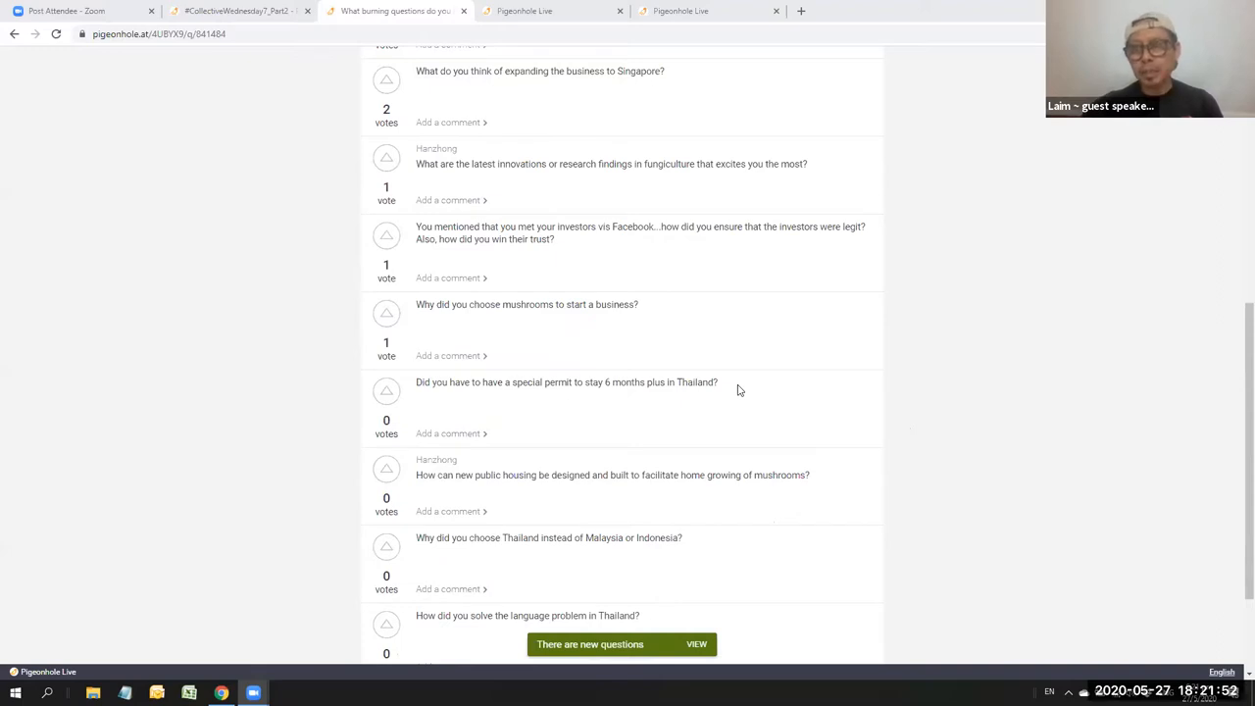
scroll(down, 3)
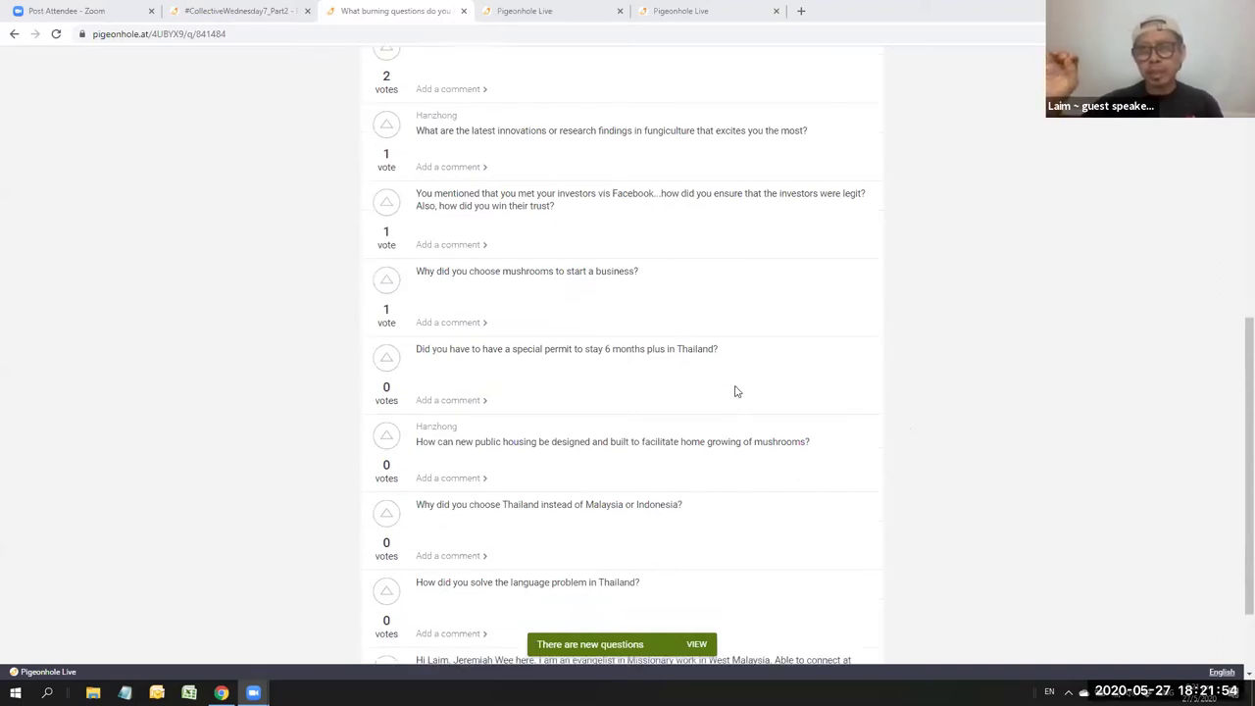
scroll(down, 3)
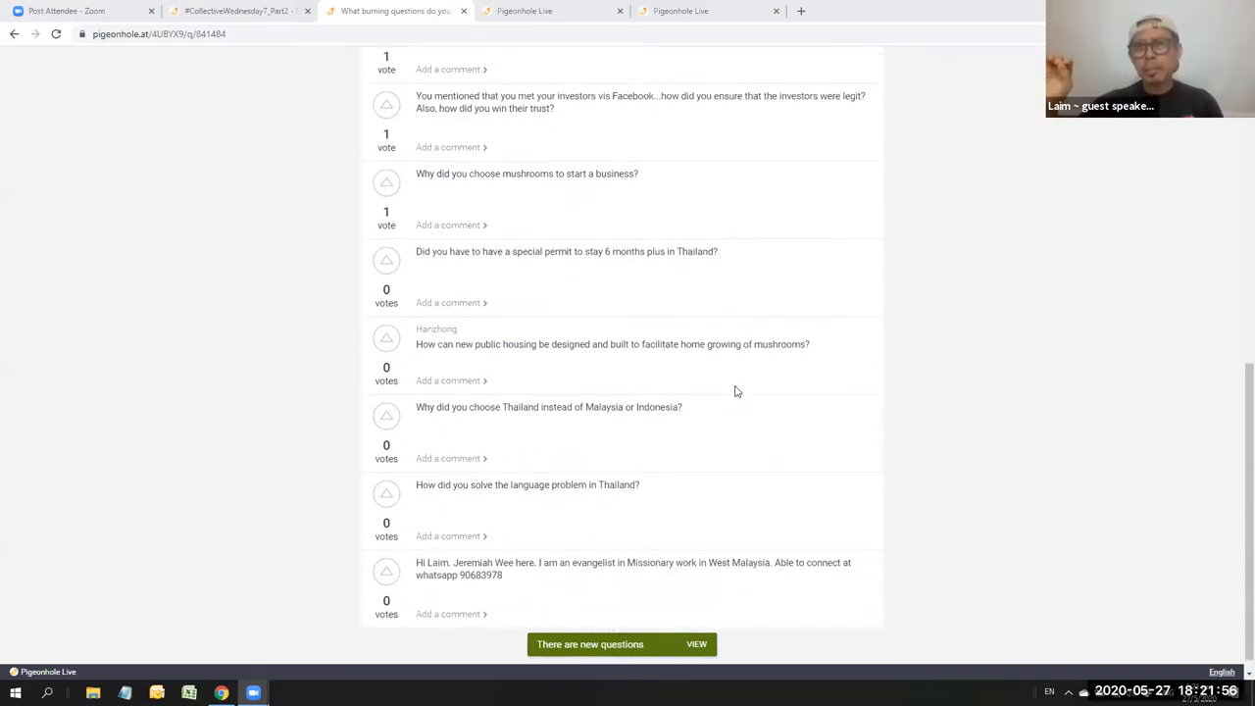
scroll(up, 3)
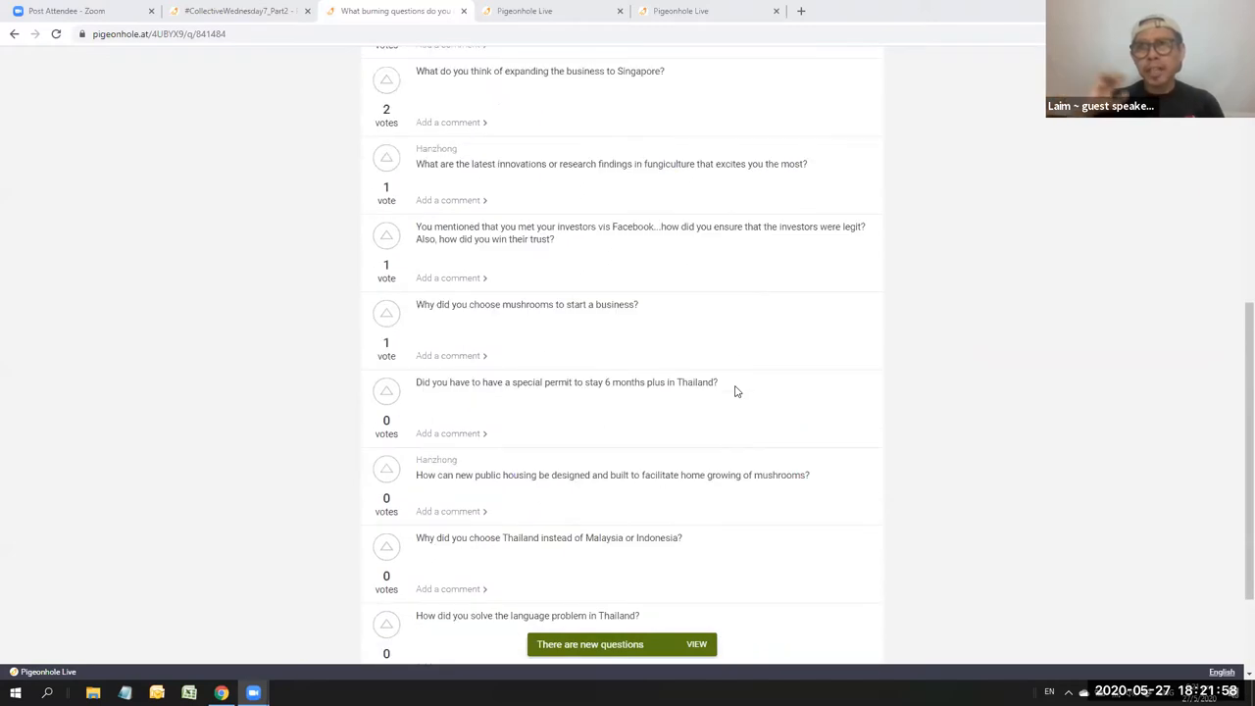
scroll(up, 3)
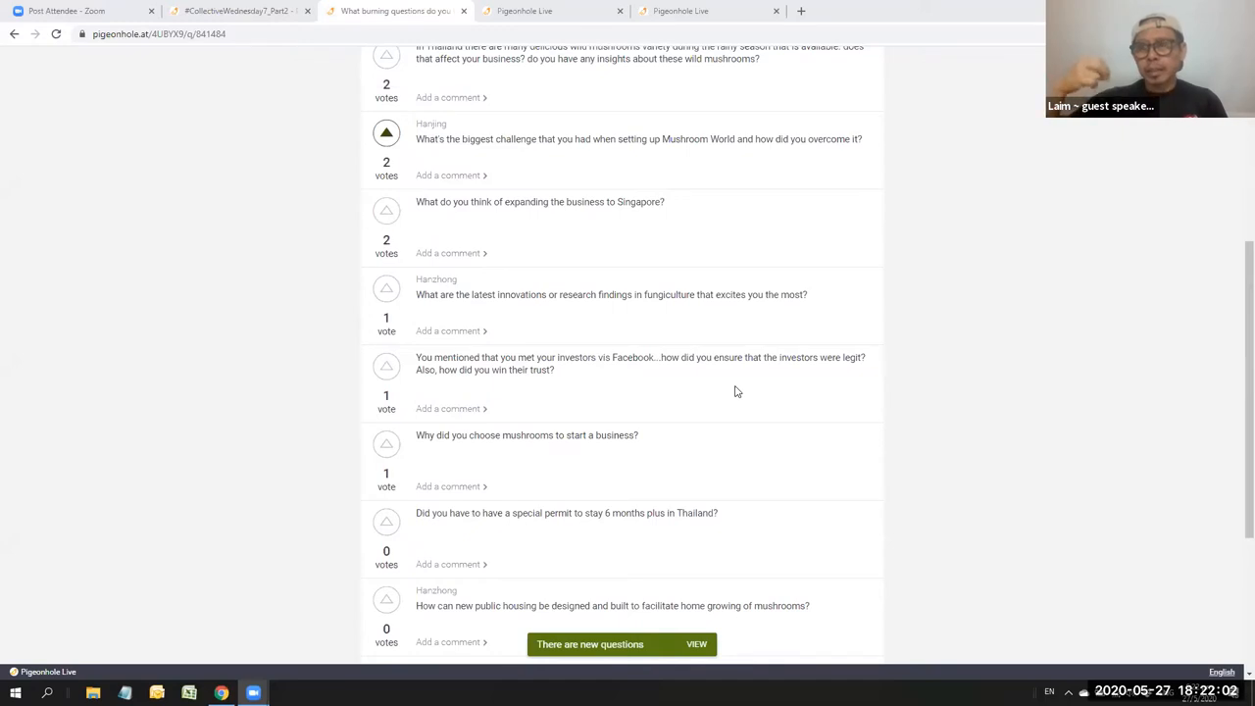
scroll(up, 3)
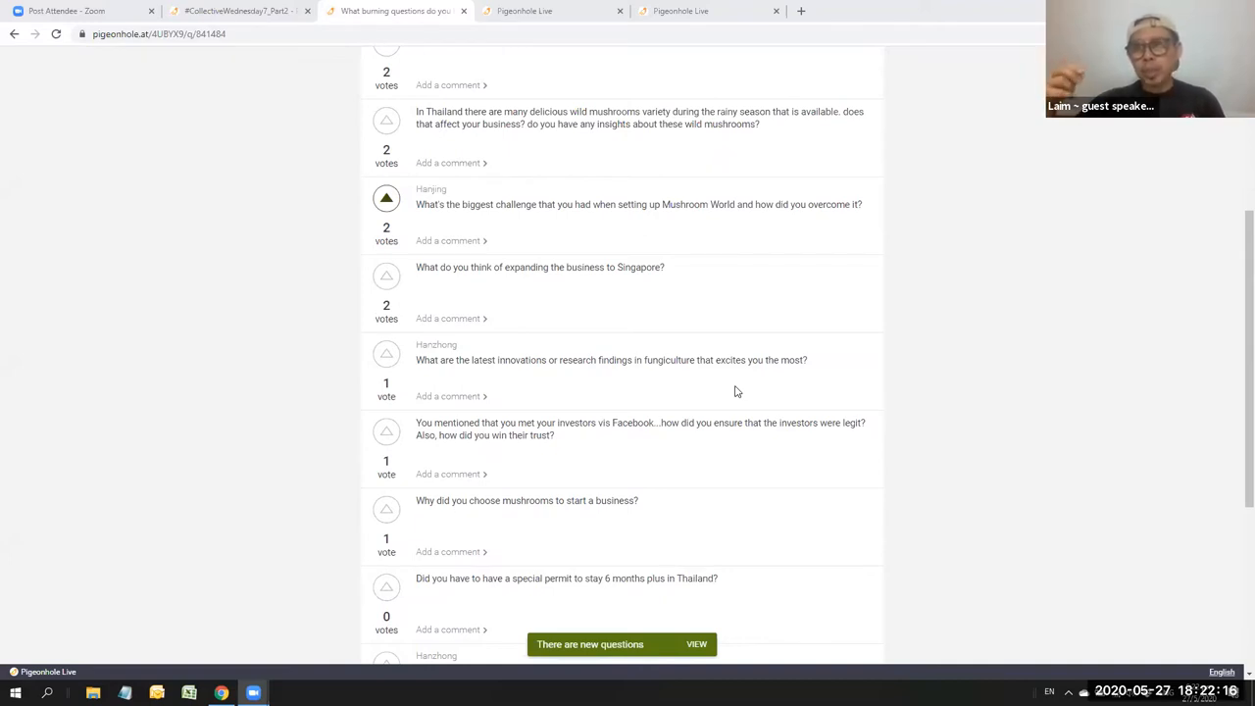
mouse_move(893, 555)
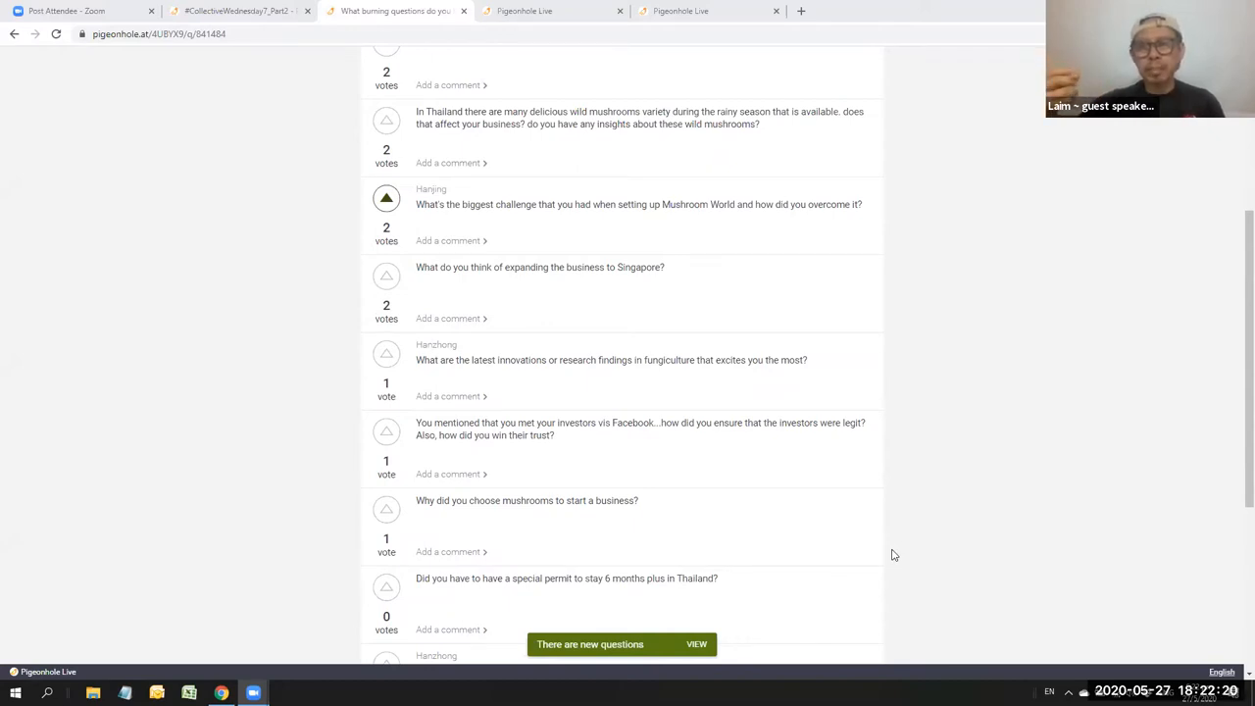
mouse_move(1147, 608)
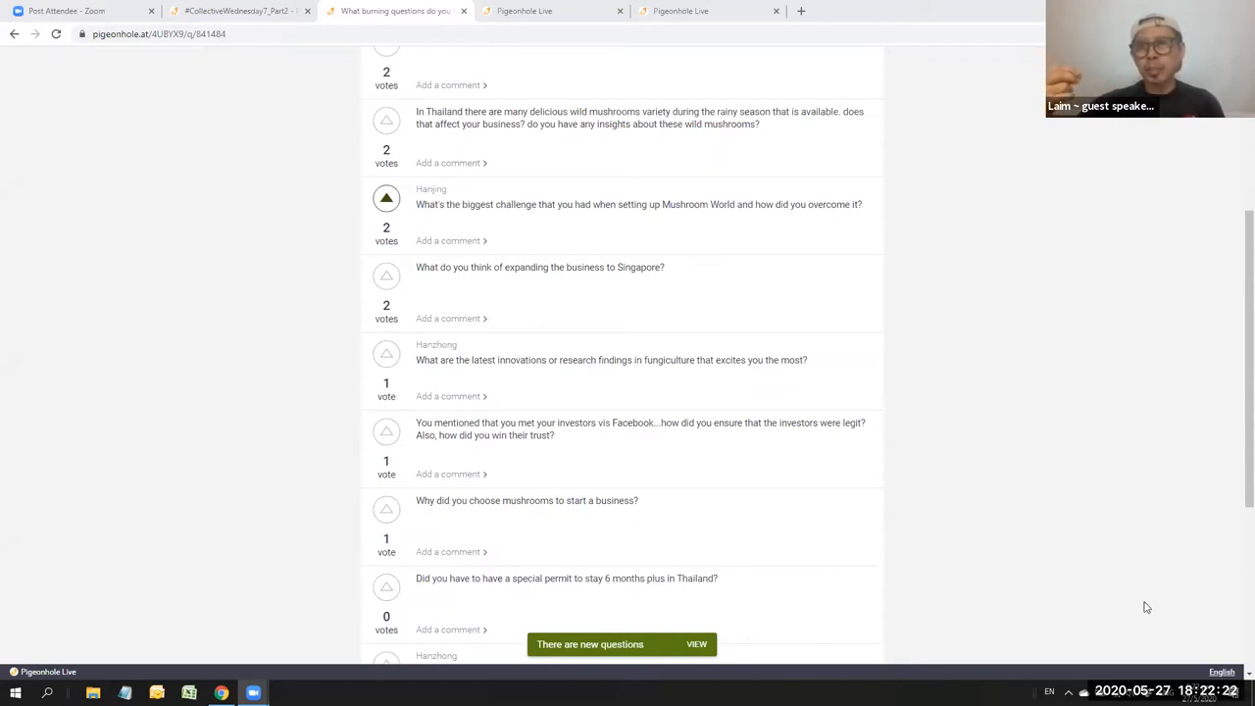
mouse_move(1060, 485)
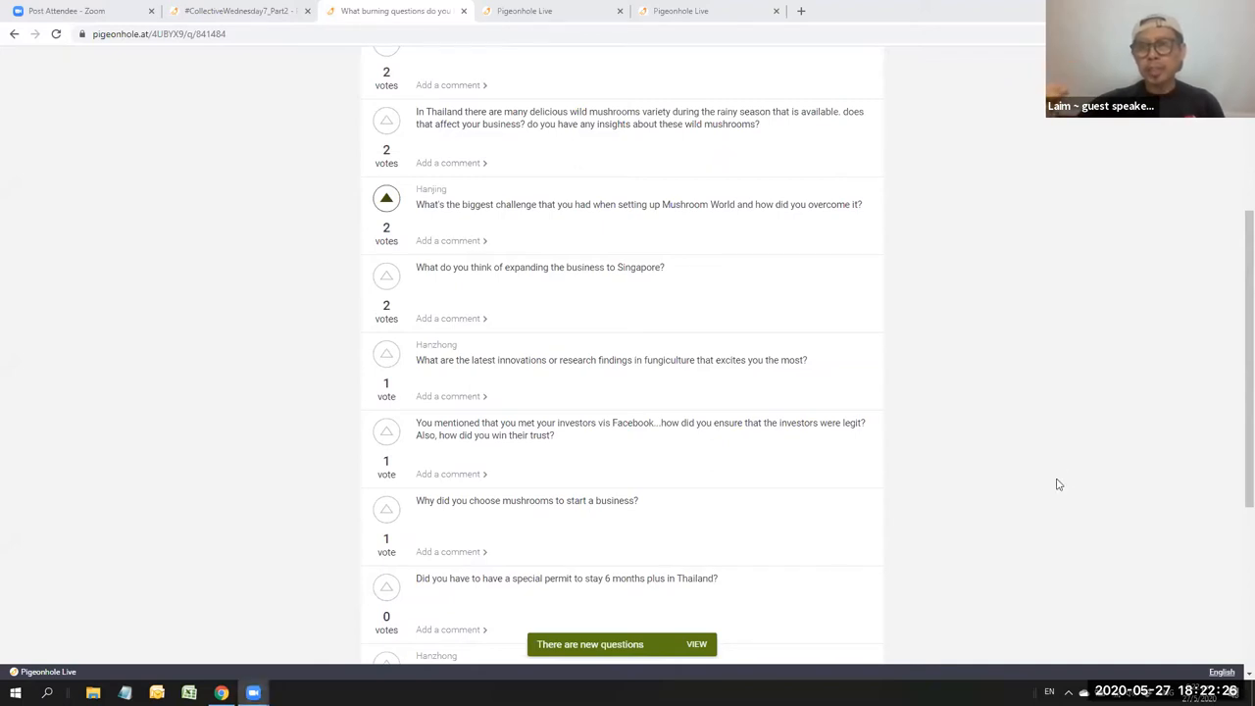
mouse_move(753, 253)
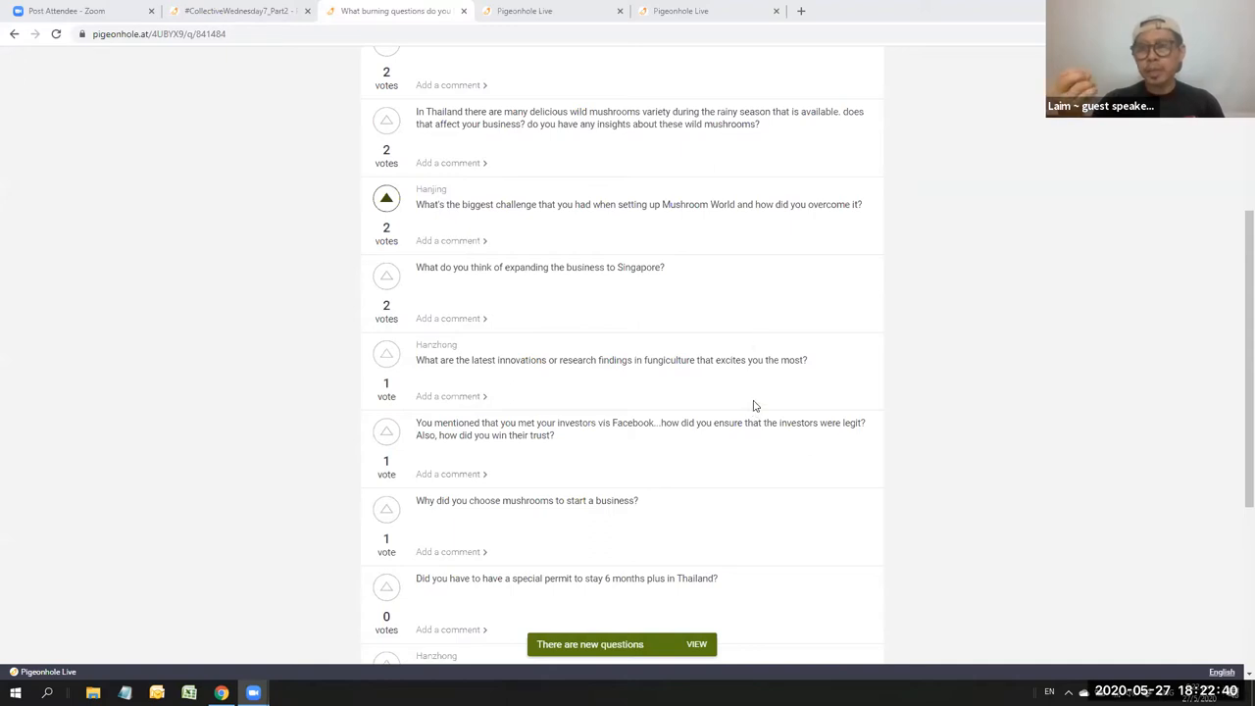
mouse_move(761, 376)
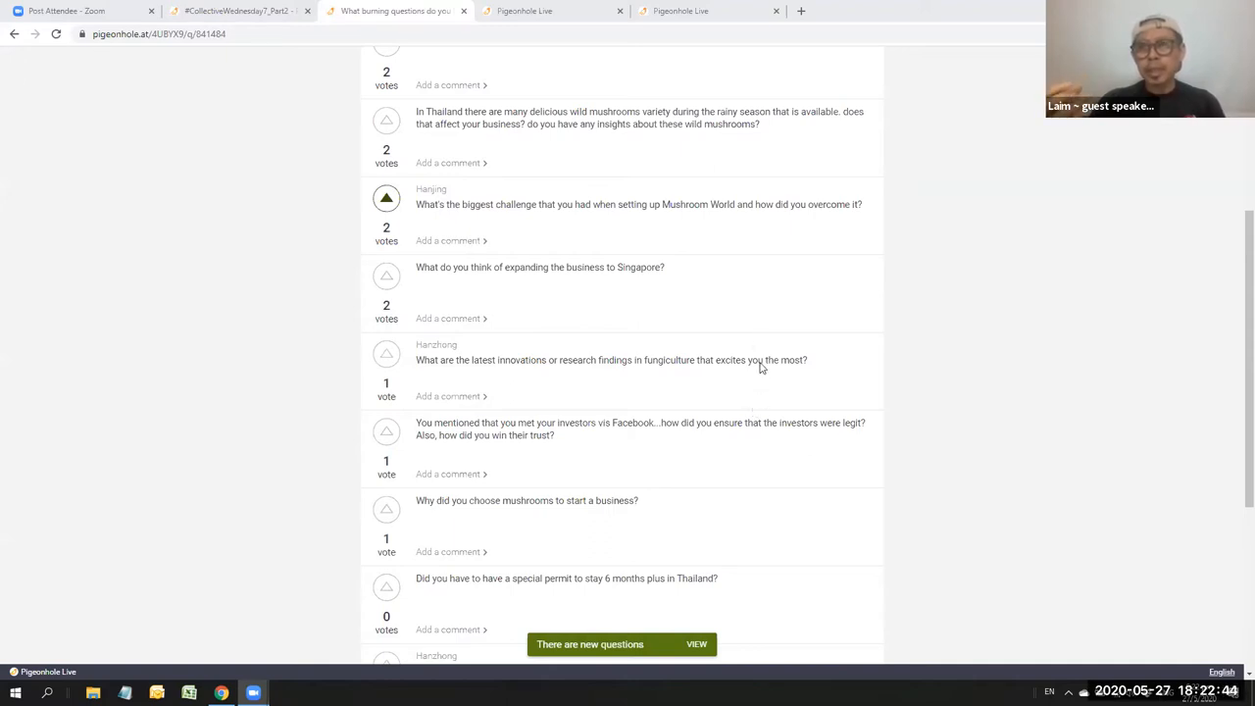
mouse_move(765, 341)
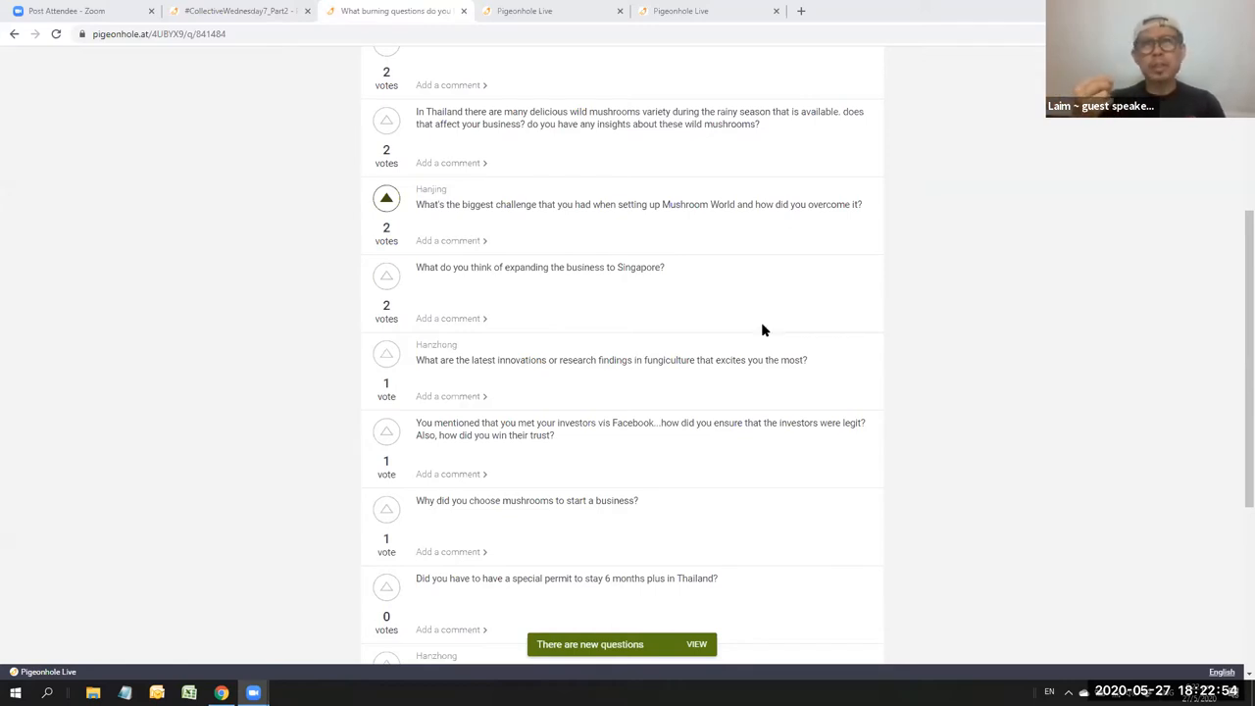
mouse_move(761, 318)
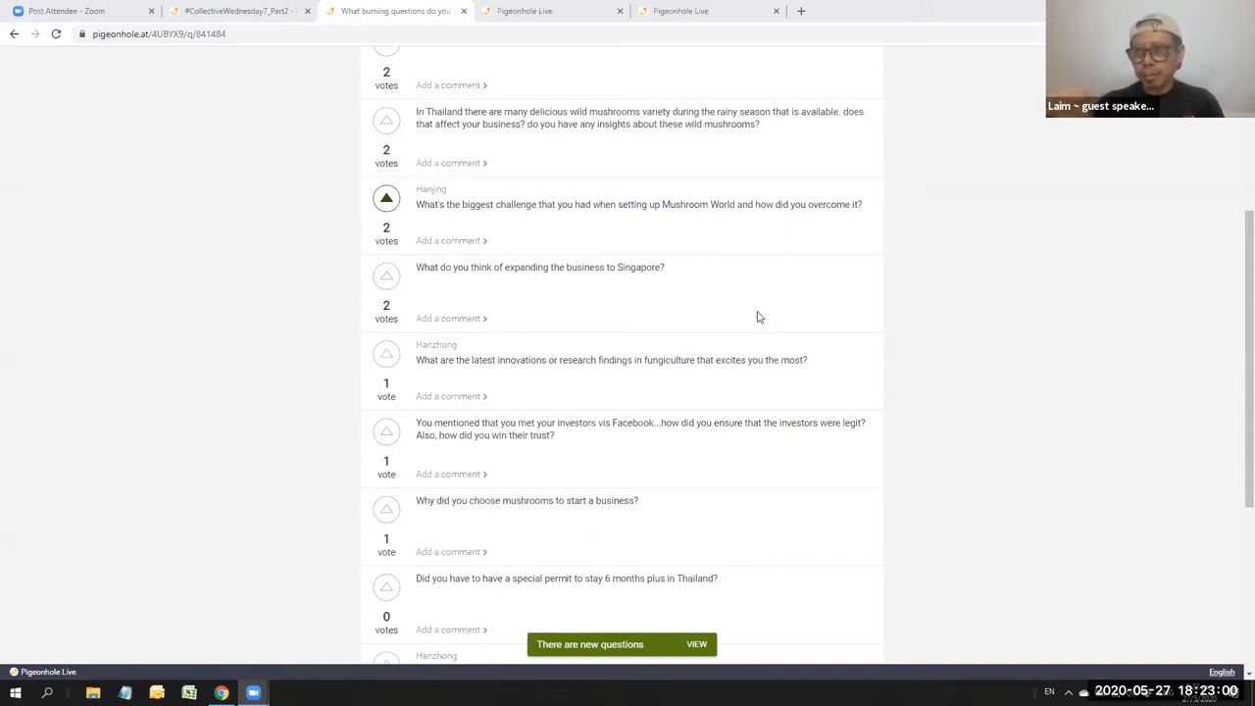
mouse_move(756, 337)
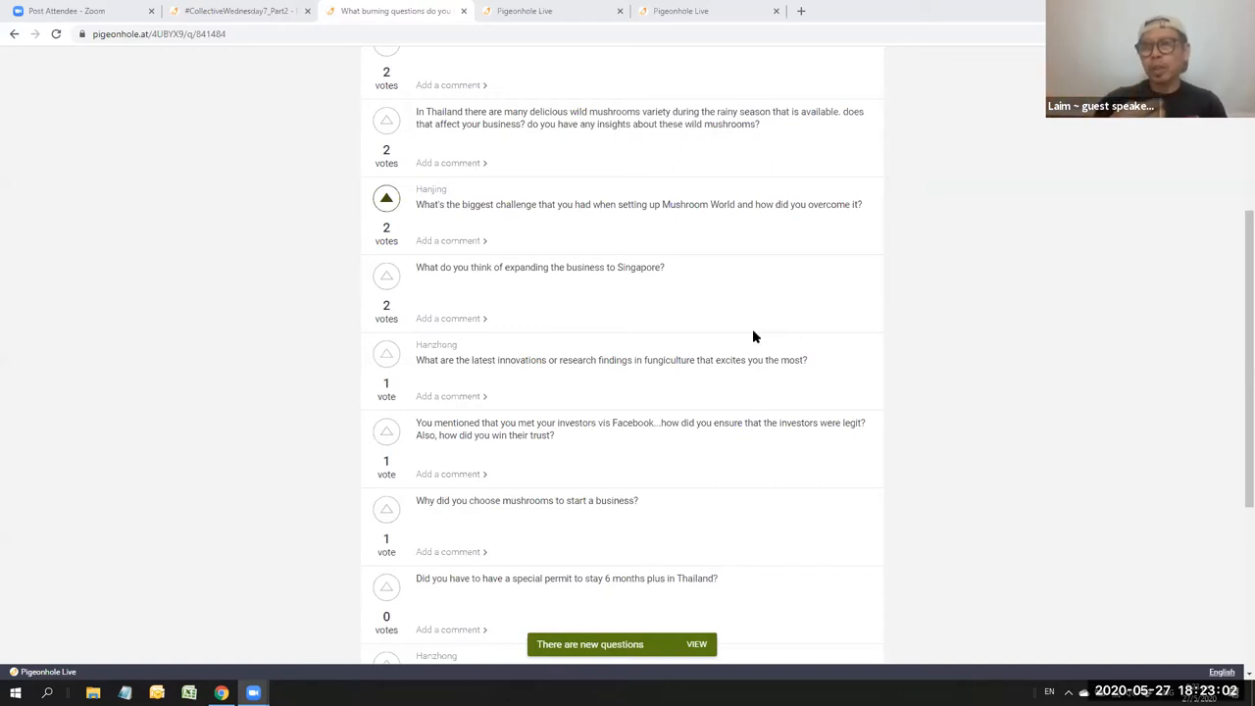
mouse_move(762, 368)
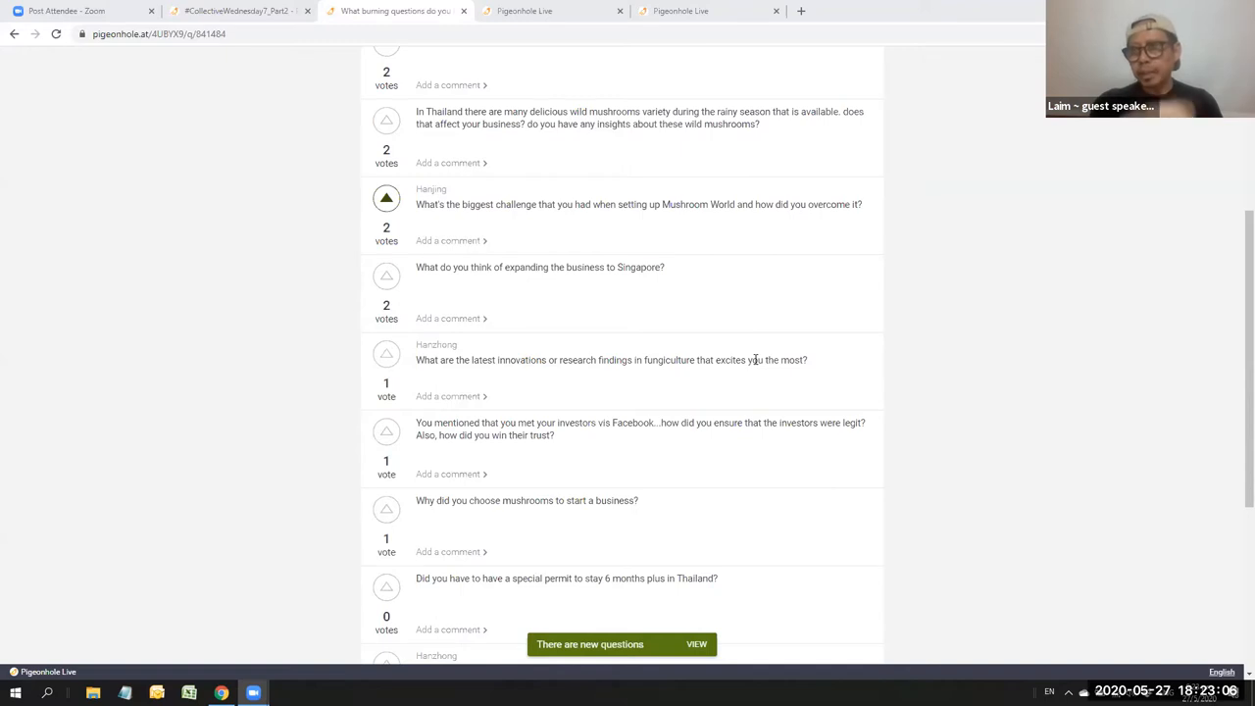
mouse_move(800, 481)
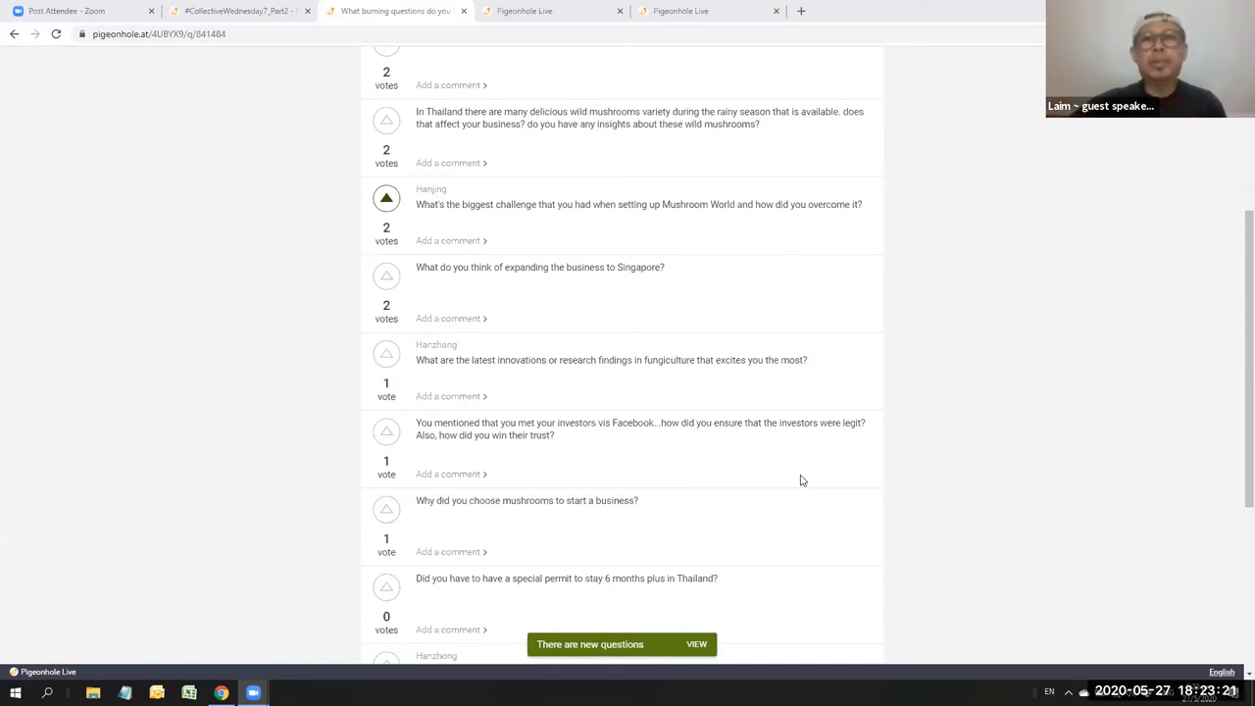
mouse_move(769, 449)
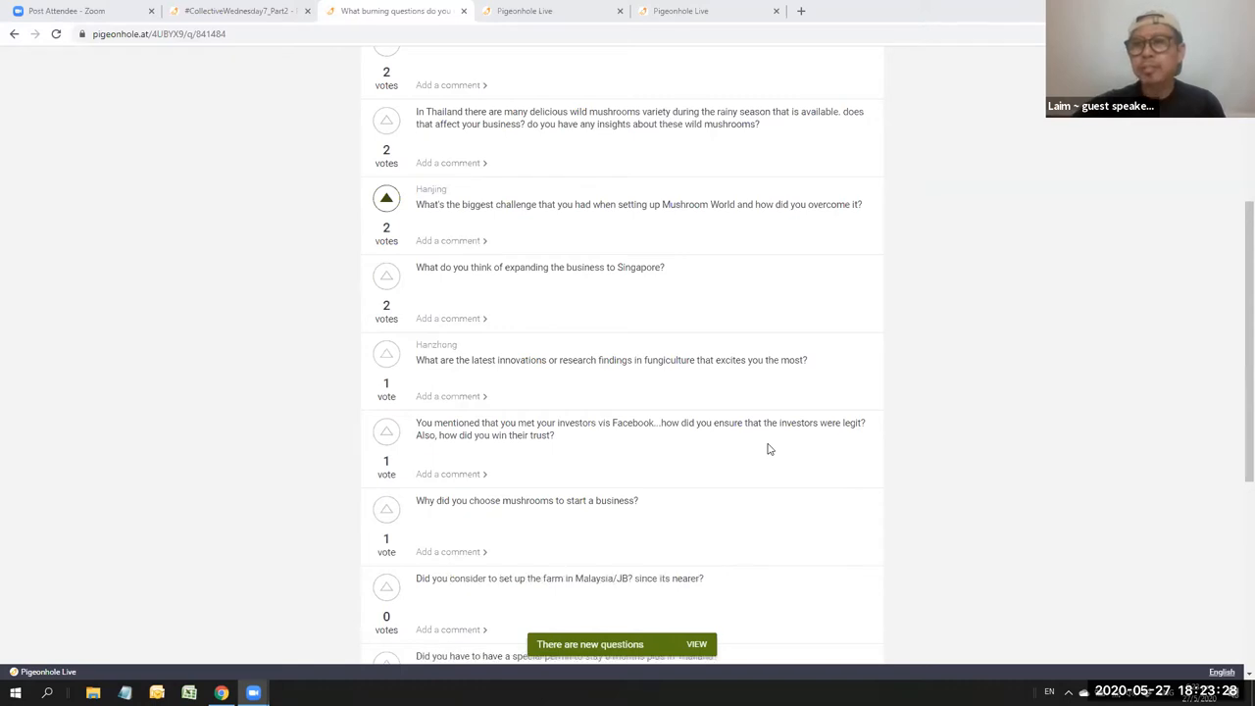
mouse_move(800, 476)
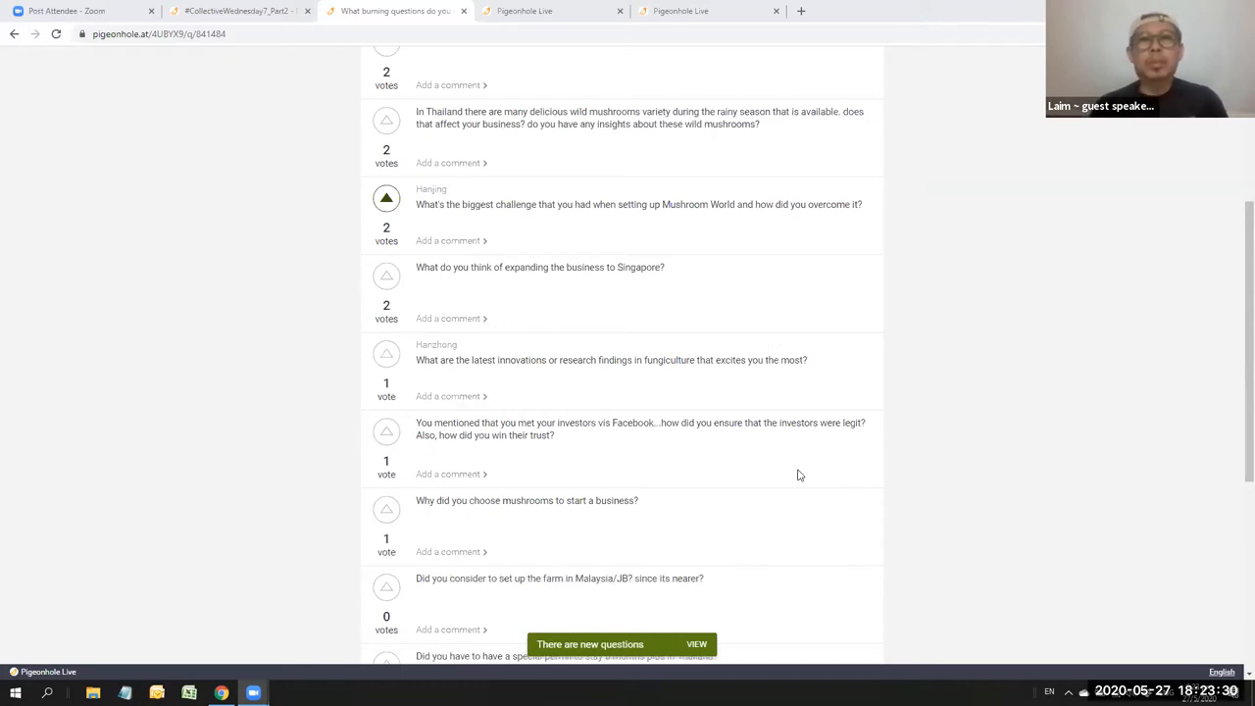
mouse_move(793, 506)
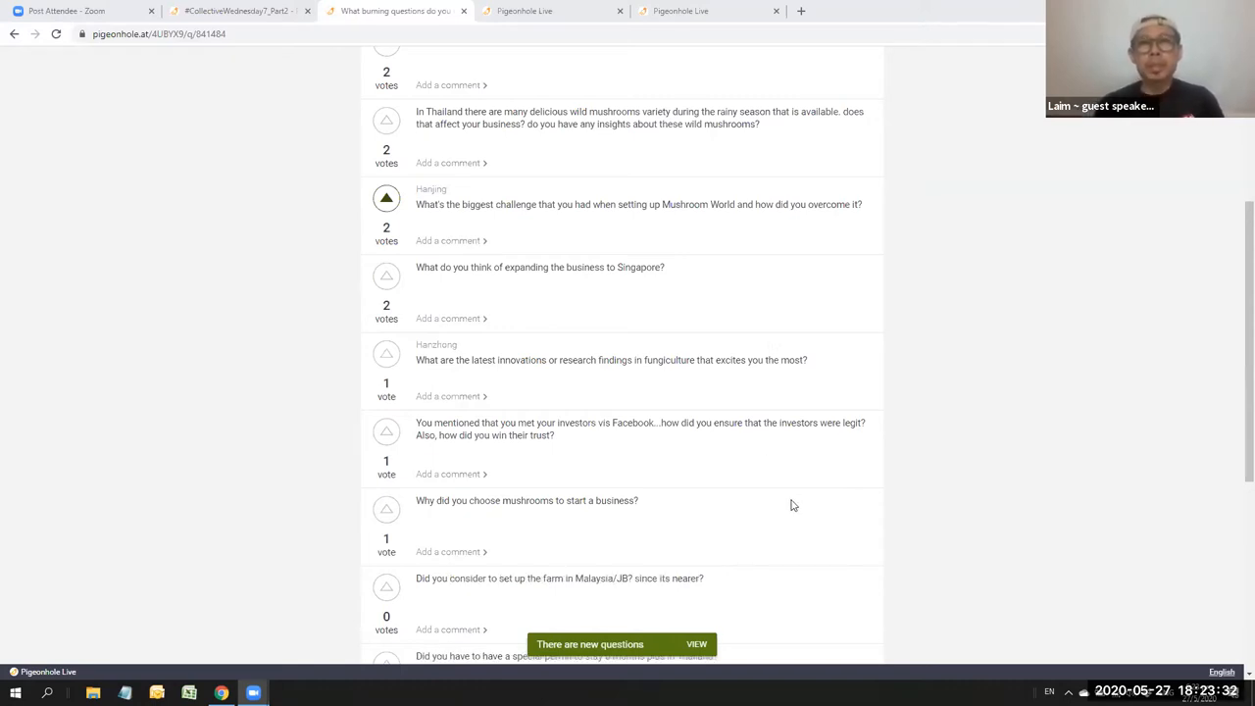
mouse_move(784, 487)
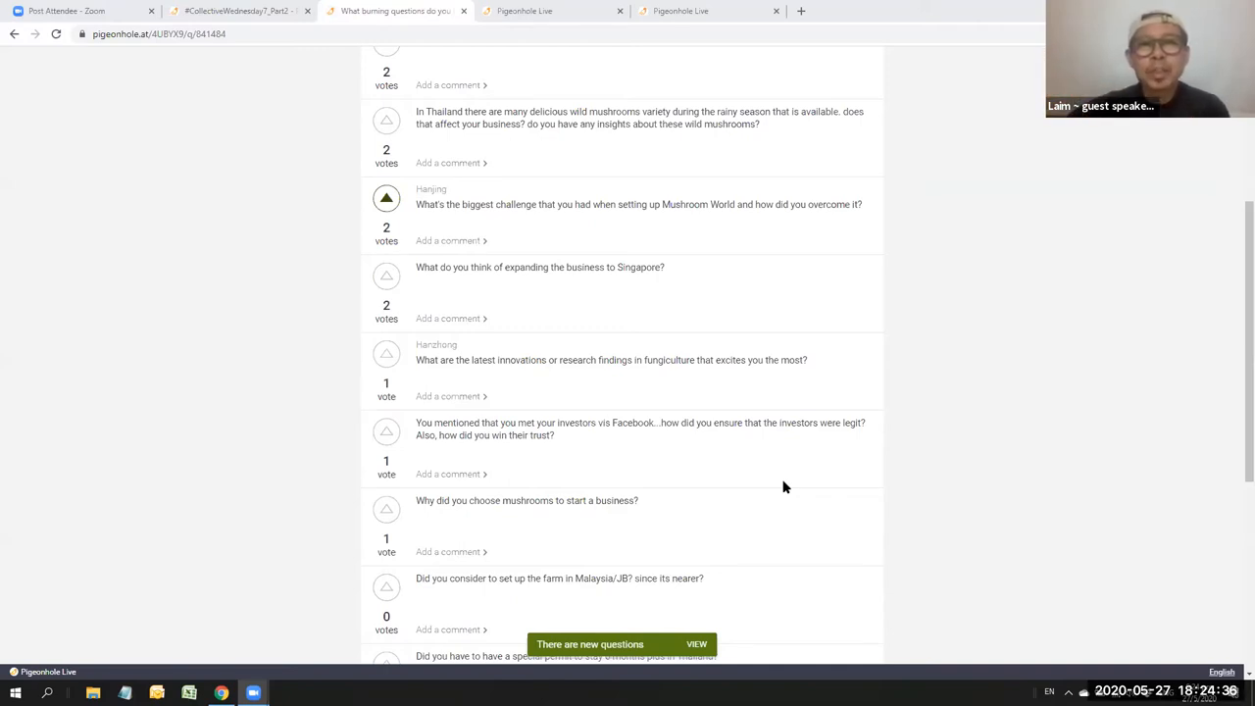
mouse_move(798, 503)
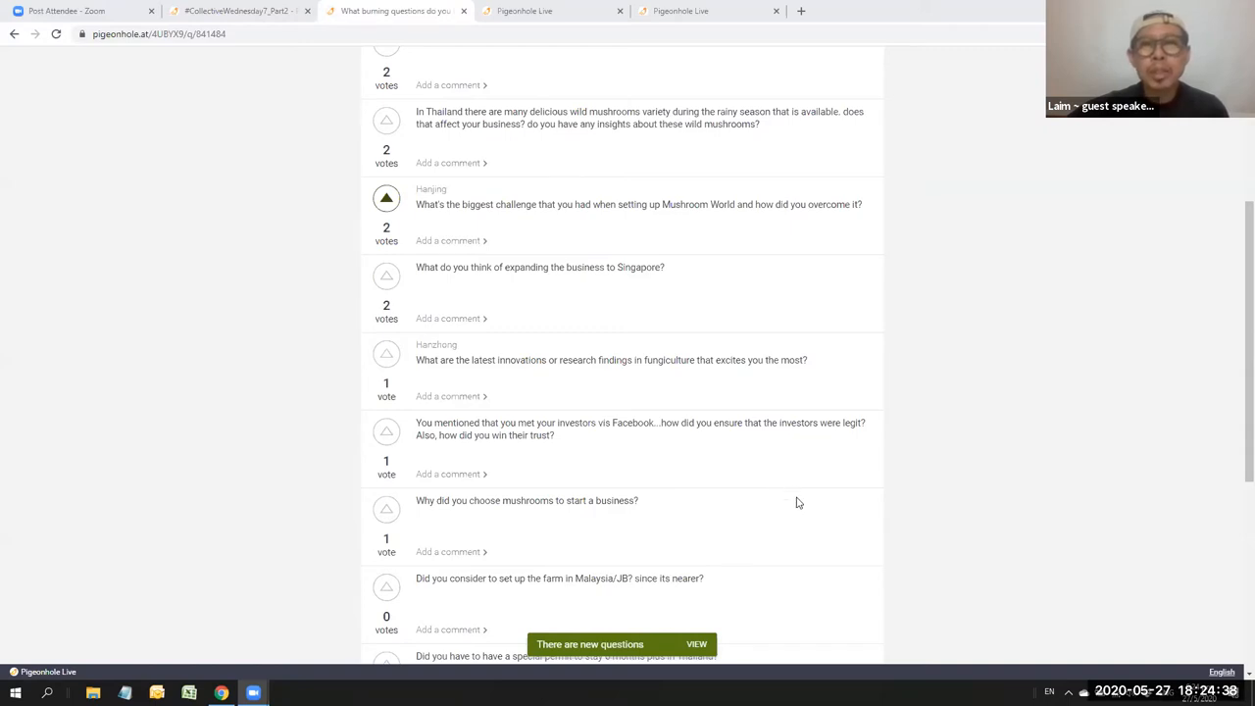
Step: Read down to the zero-vote questions on home growing, choosing Thailand and language
scroll(down, 3)
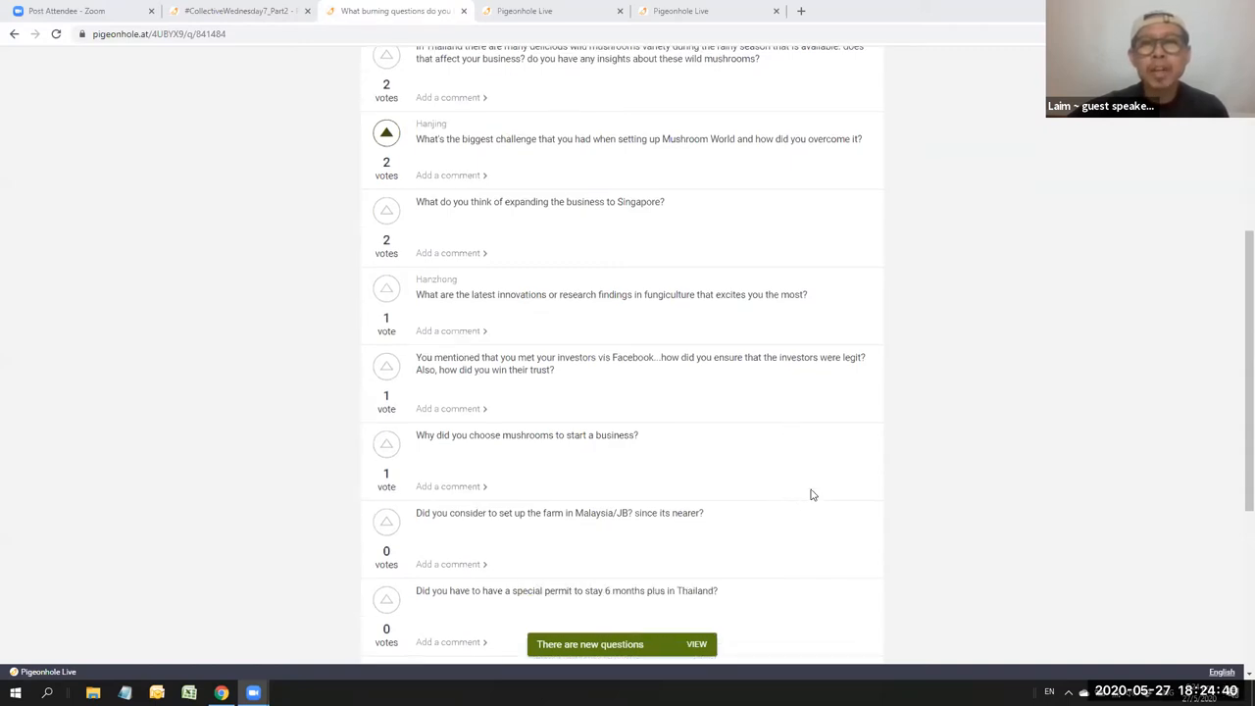
mouse_move(816, 518)
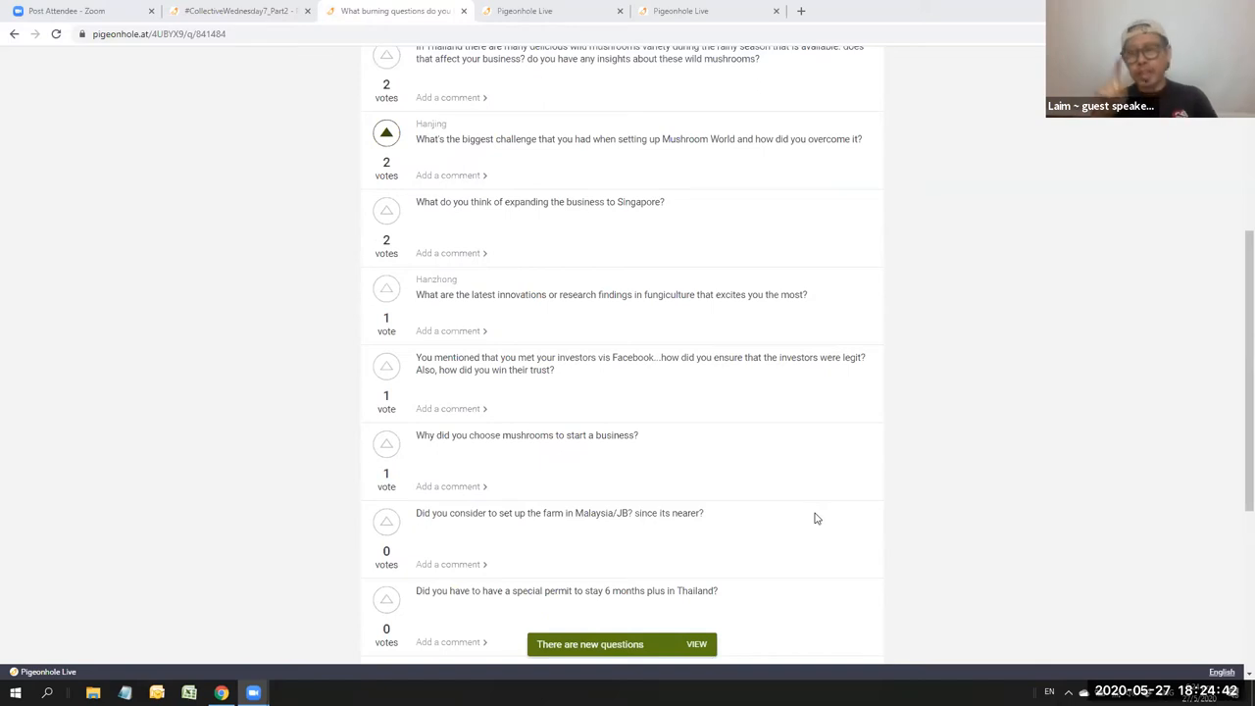
scroll(down, 3)
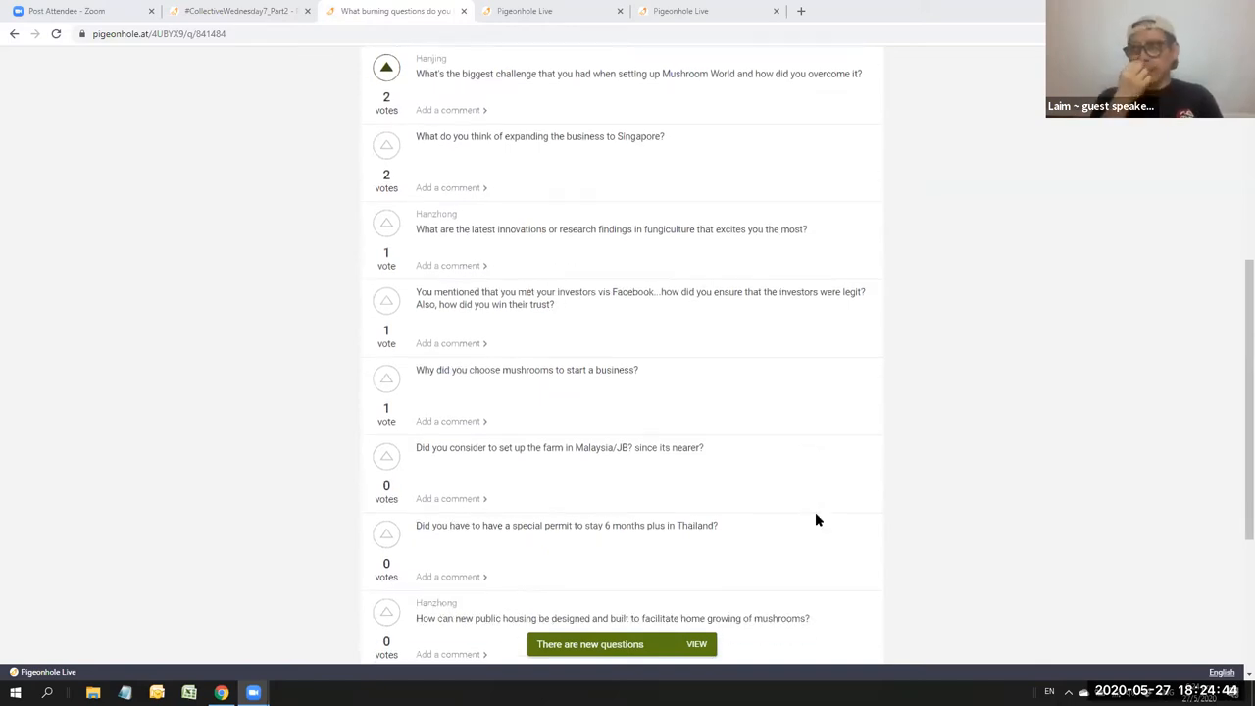
scroll(down, 3)
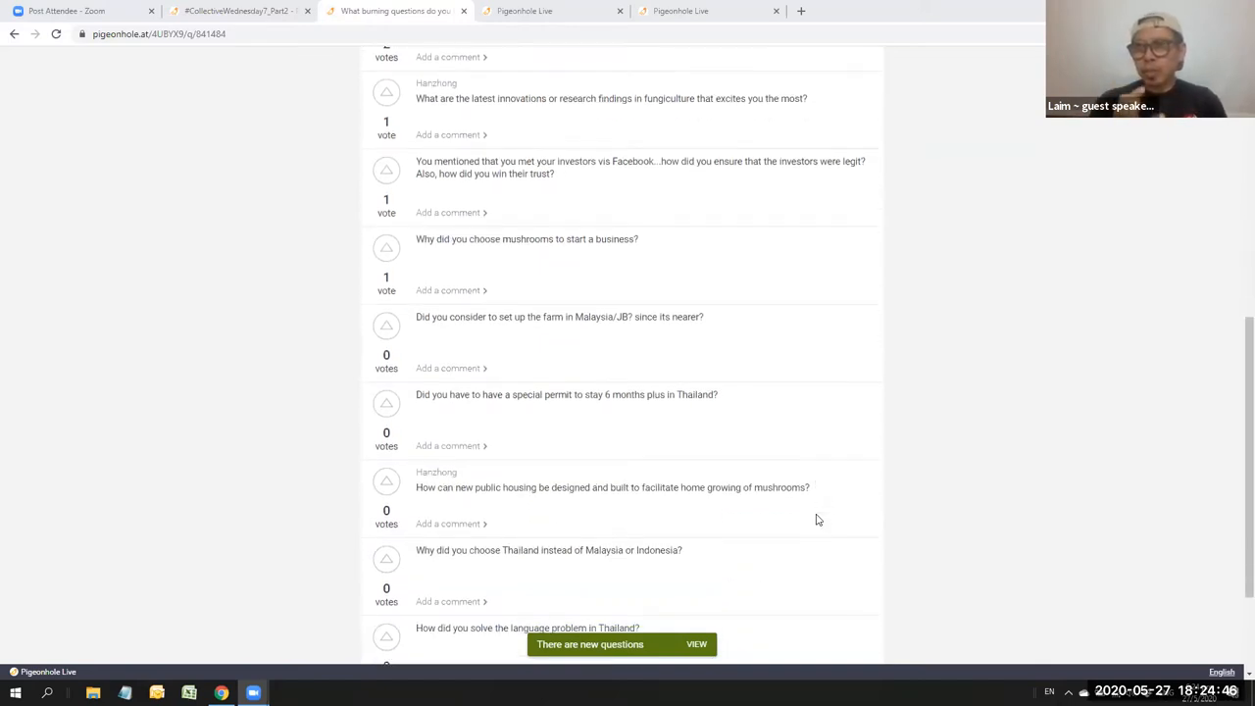
scroll(down, 3)
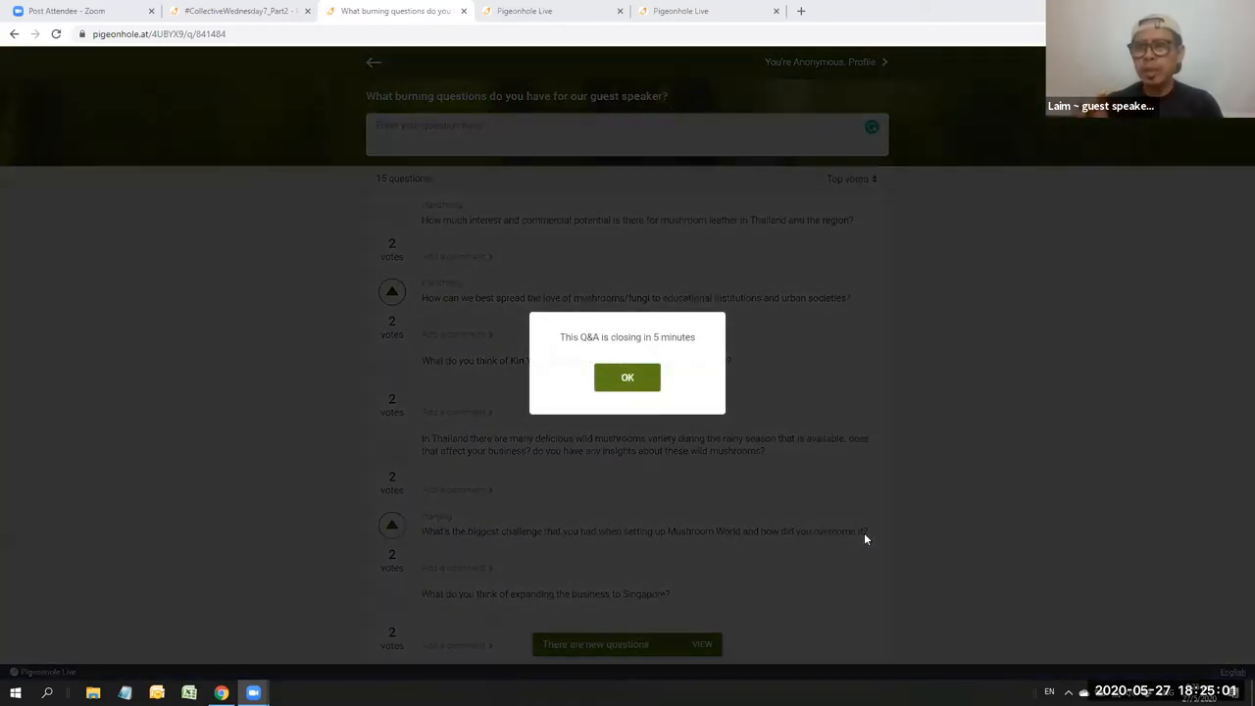
Step: Dismiss the closing notice and read down from expanding to Singapore to home growing of mushrooms
click(628, 376)
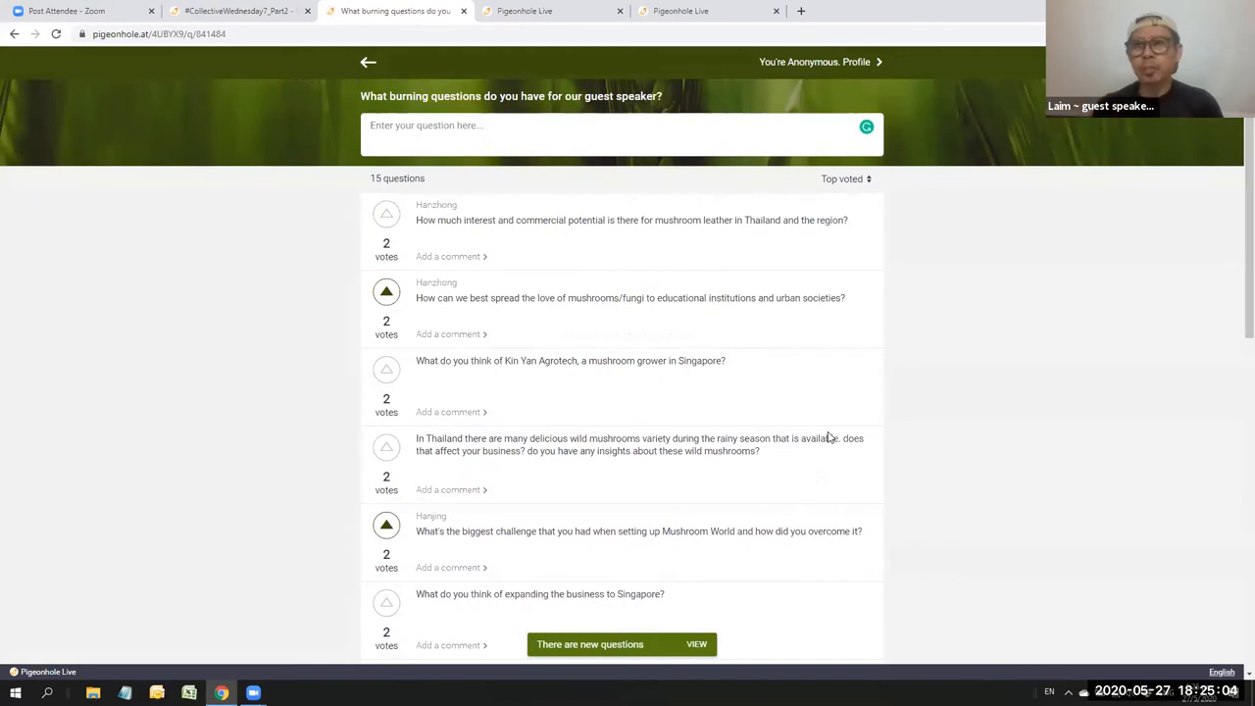
mouse_move(899, 114)
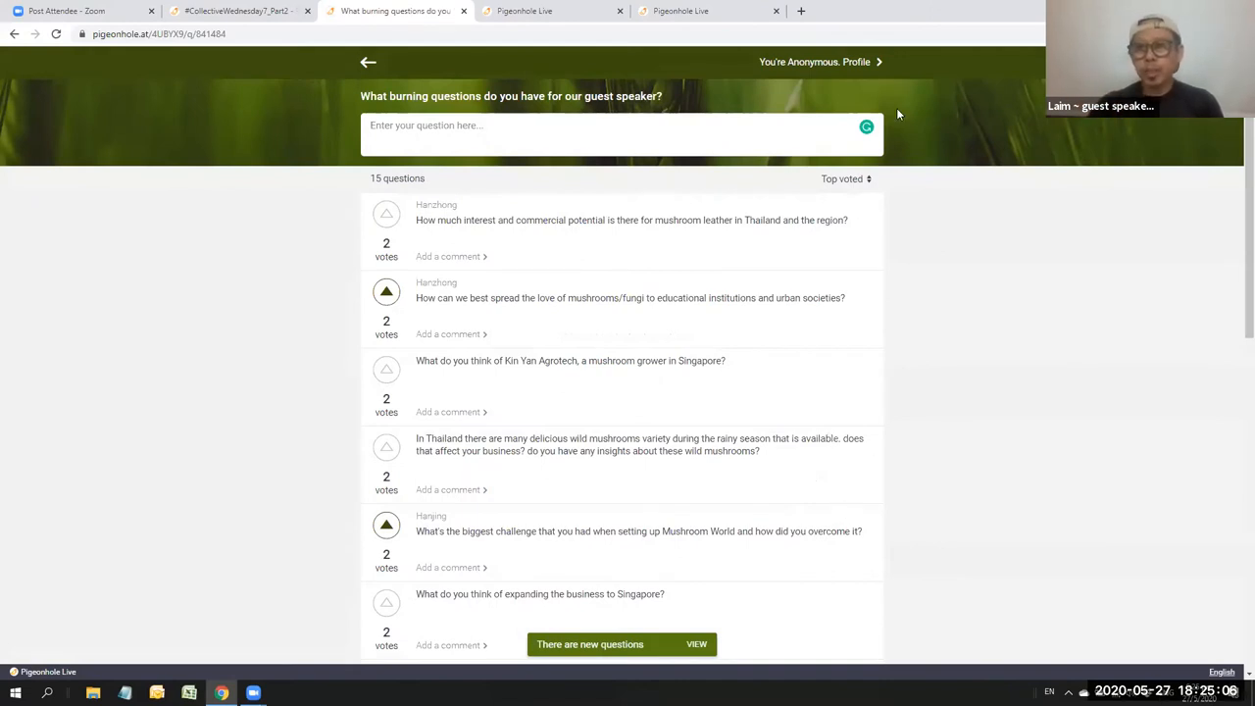
mouse_move(716, 496)
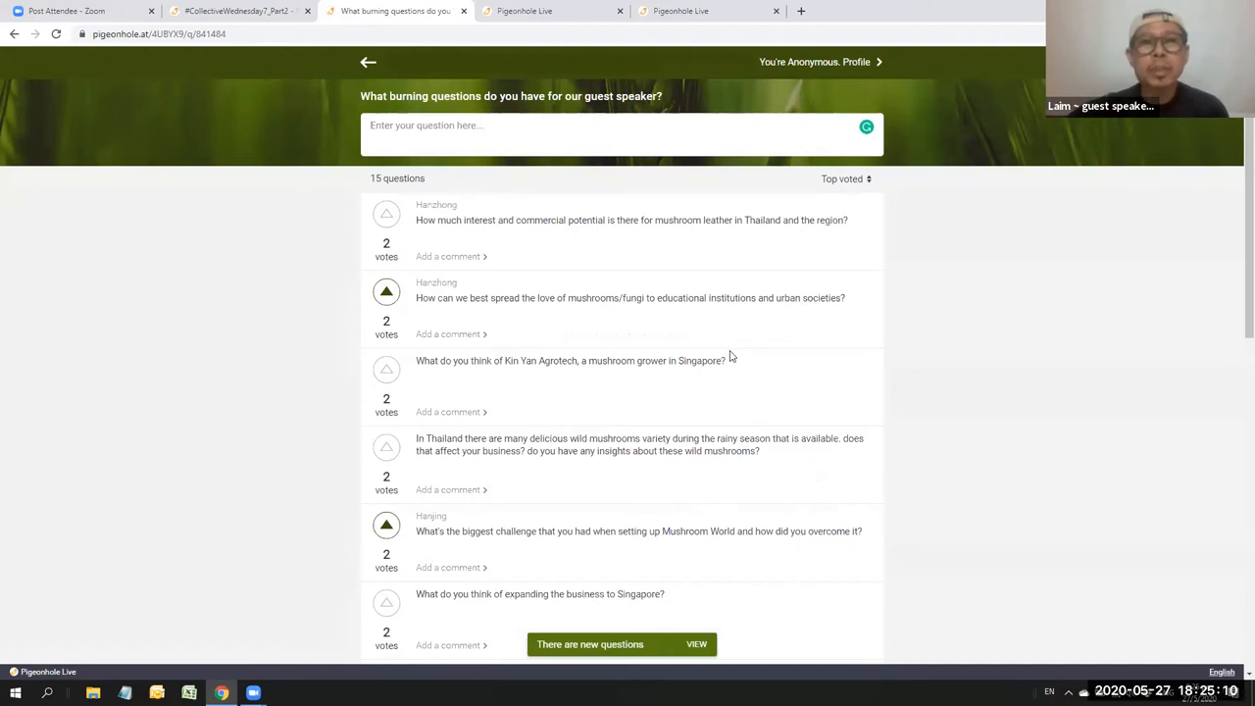
mouse_move(797, 385)
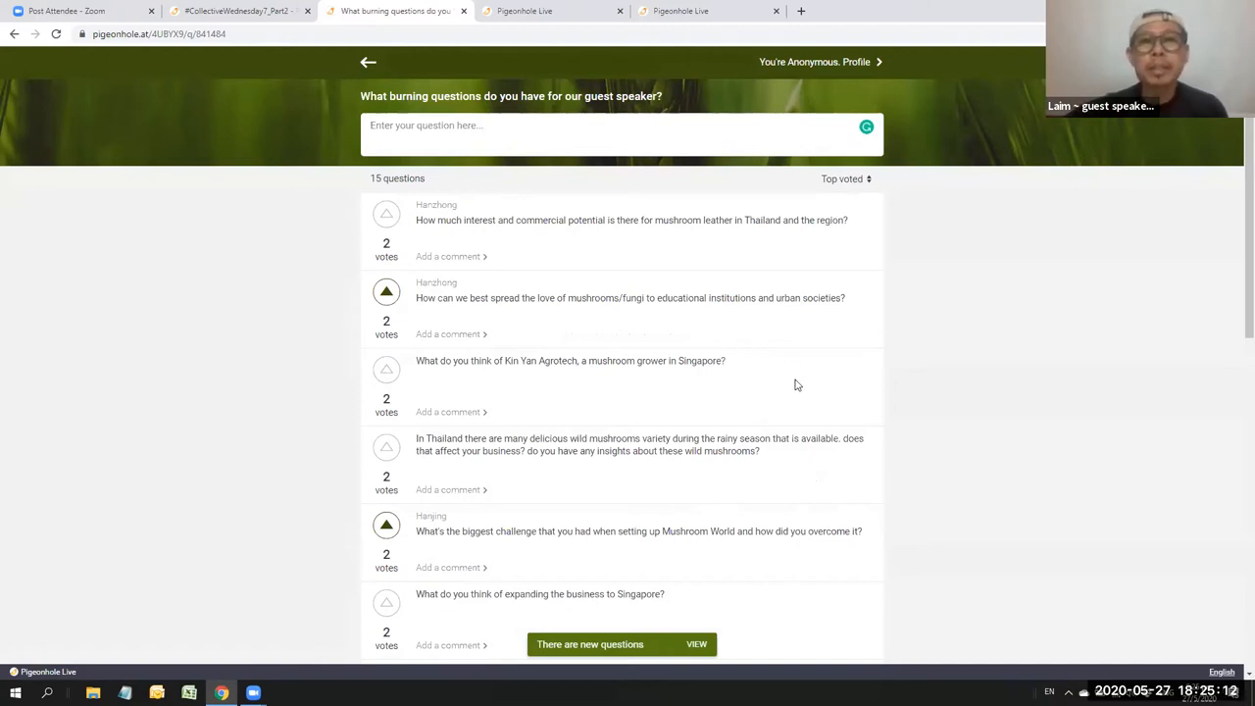
mouse_move(784, 424)
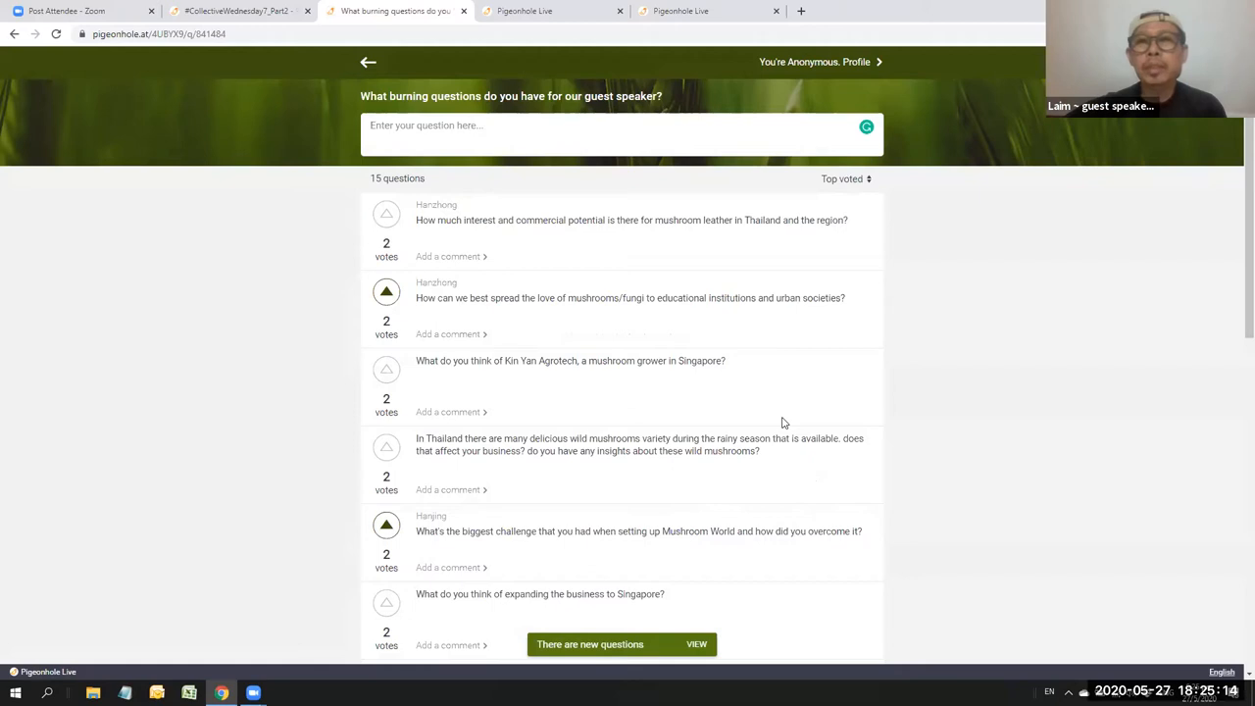
mouse_move(814, 482)
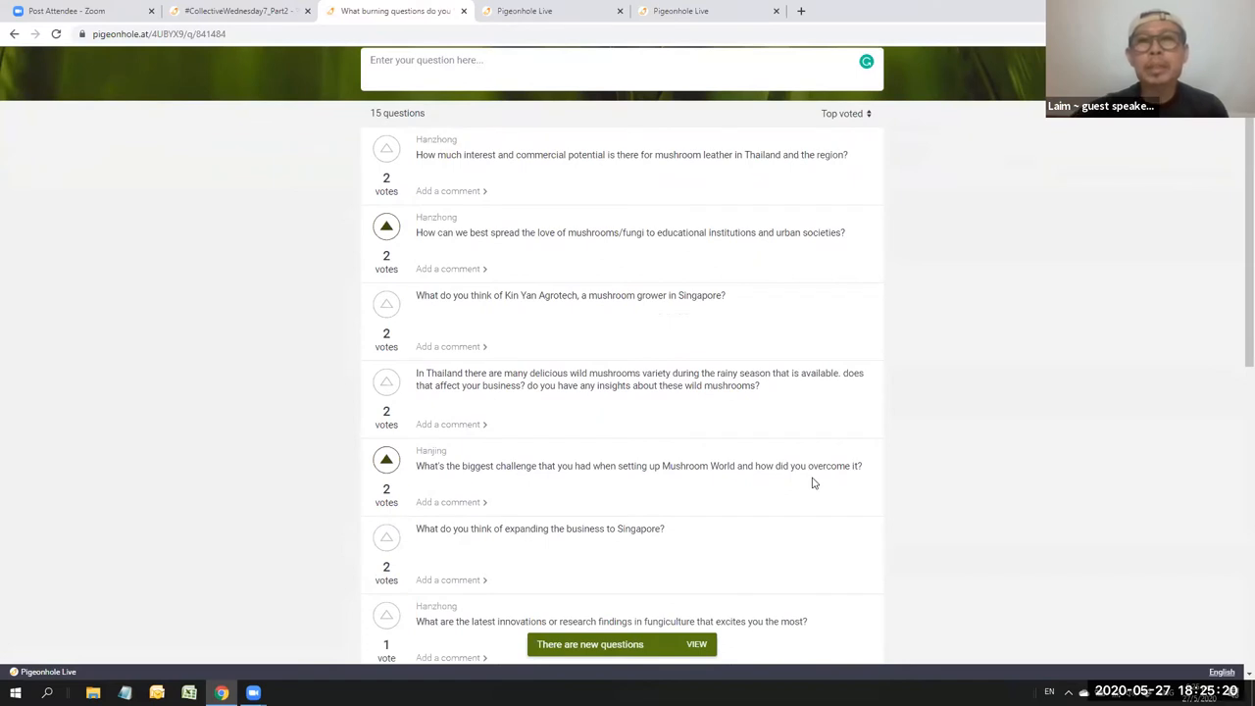
scroll(down, 3)
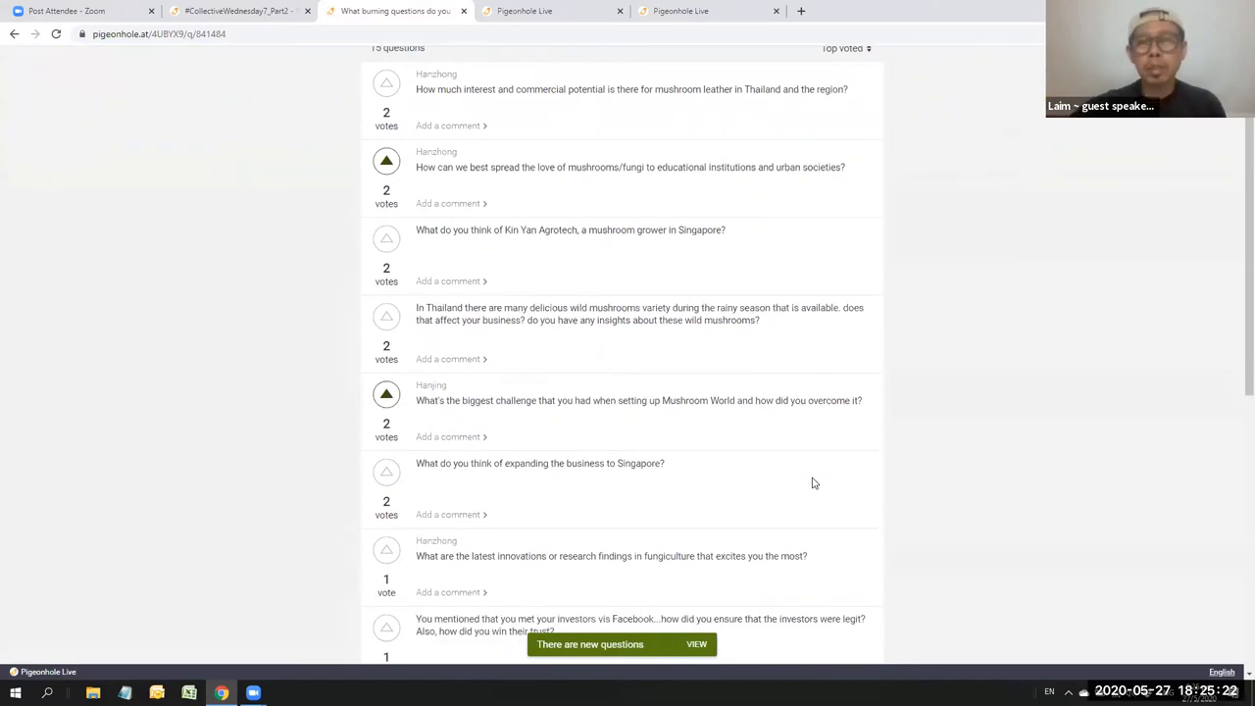
mouse_move(830, 465)
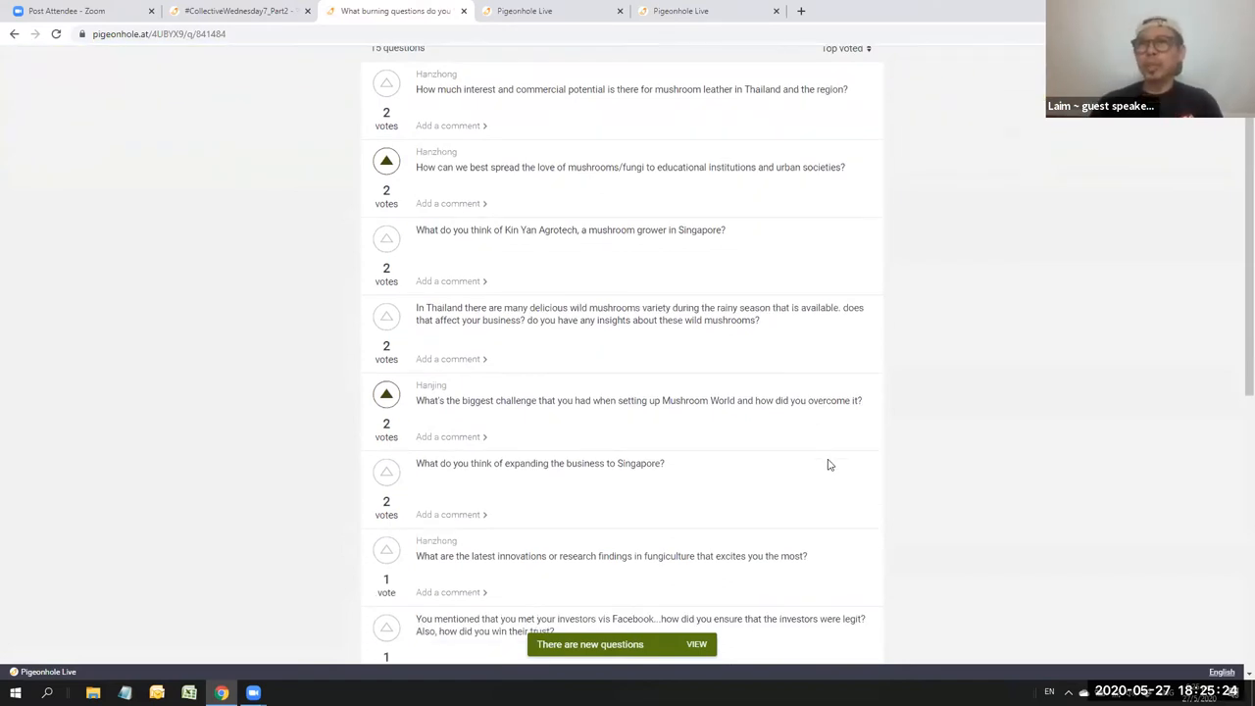
mouse_move(836, 500)
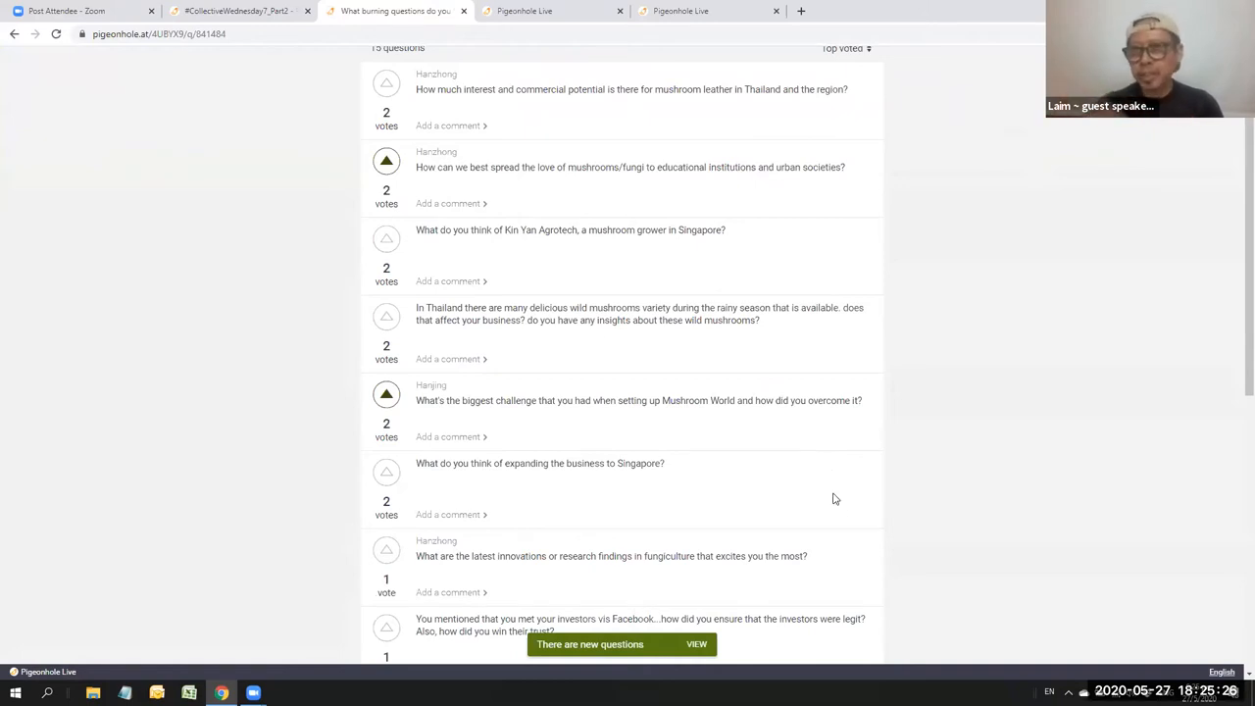
scroll(up, 3)
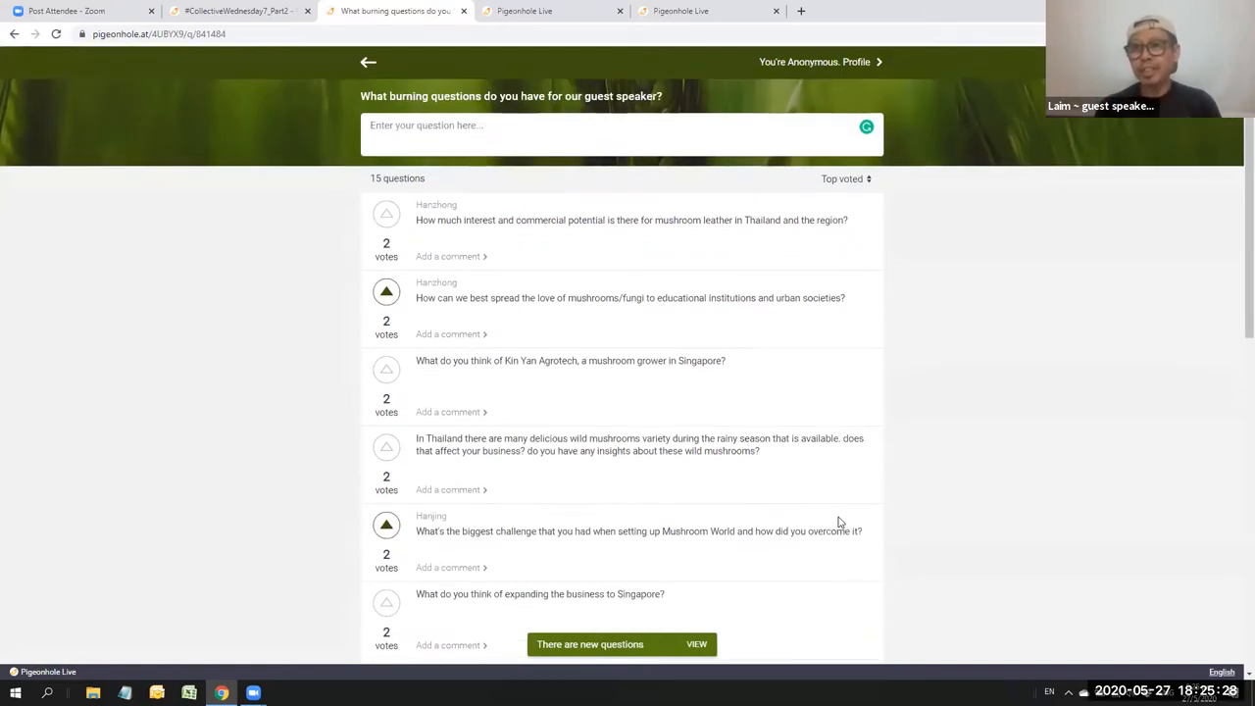
scroll(down, 3)
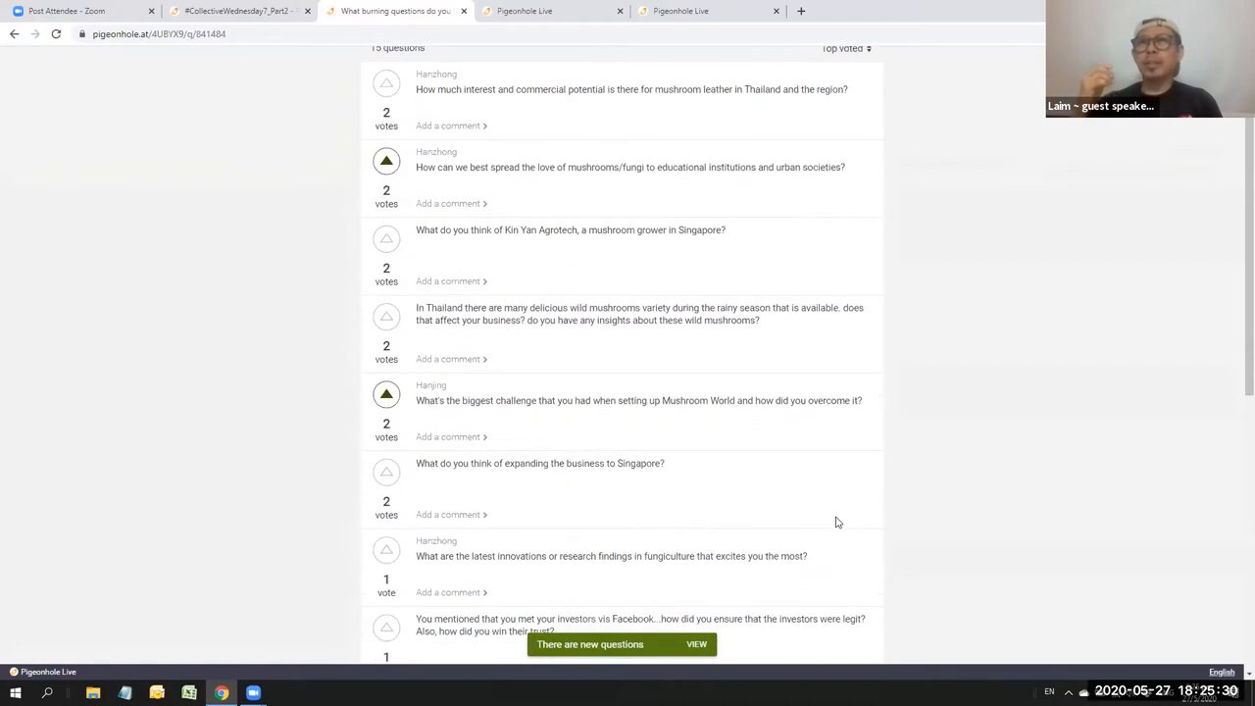
scroll(down, 3)
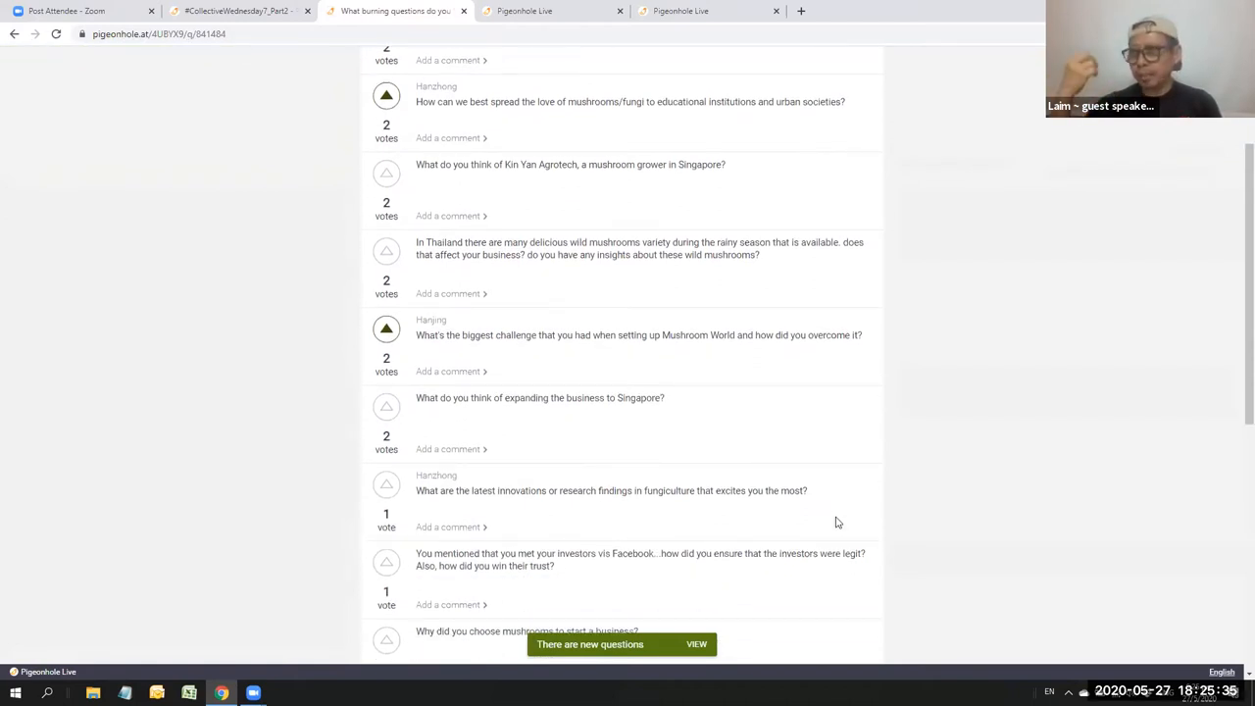
scroll(down, 3)
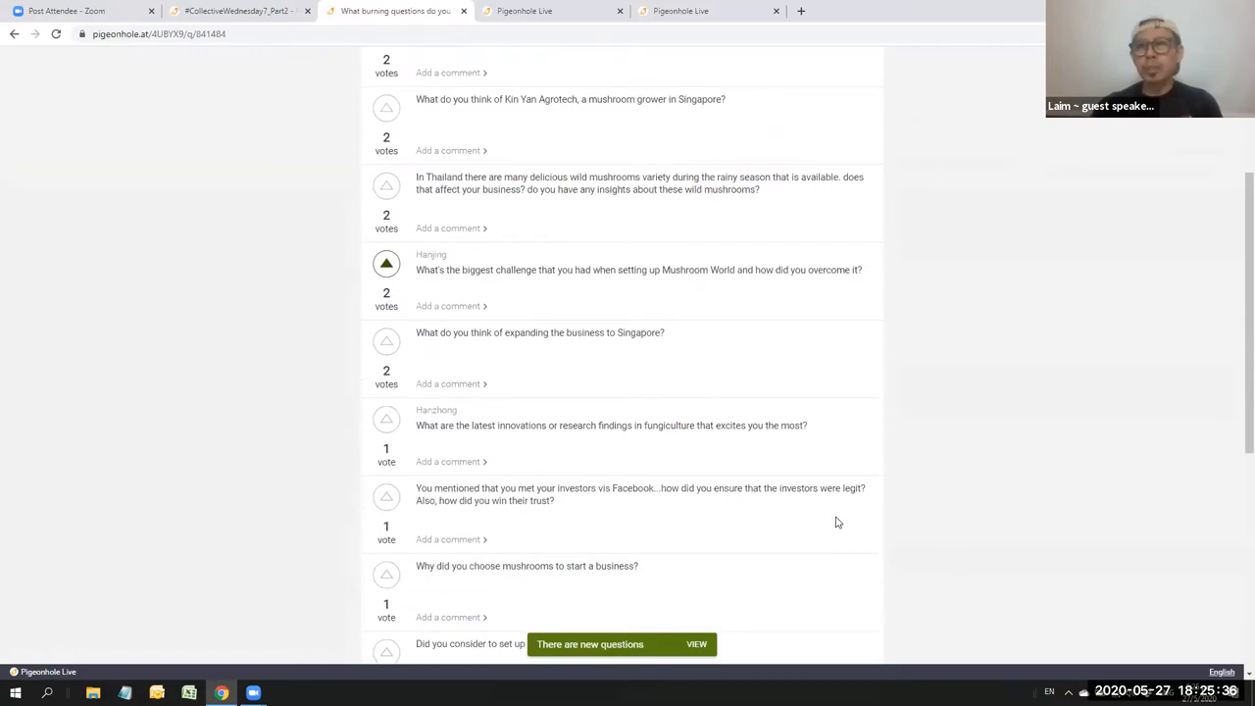
scroll(down, 3)
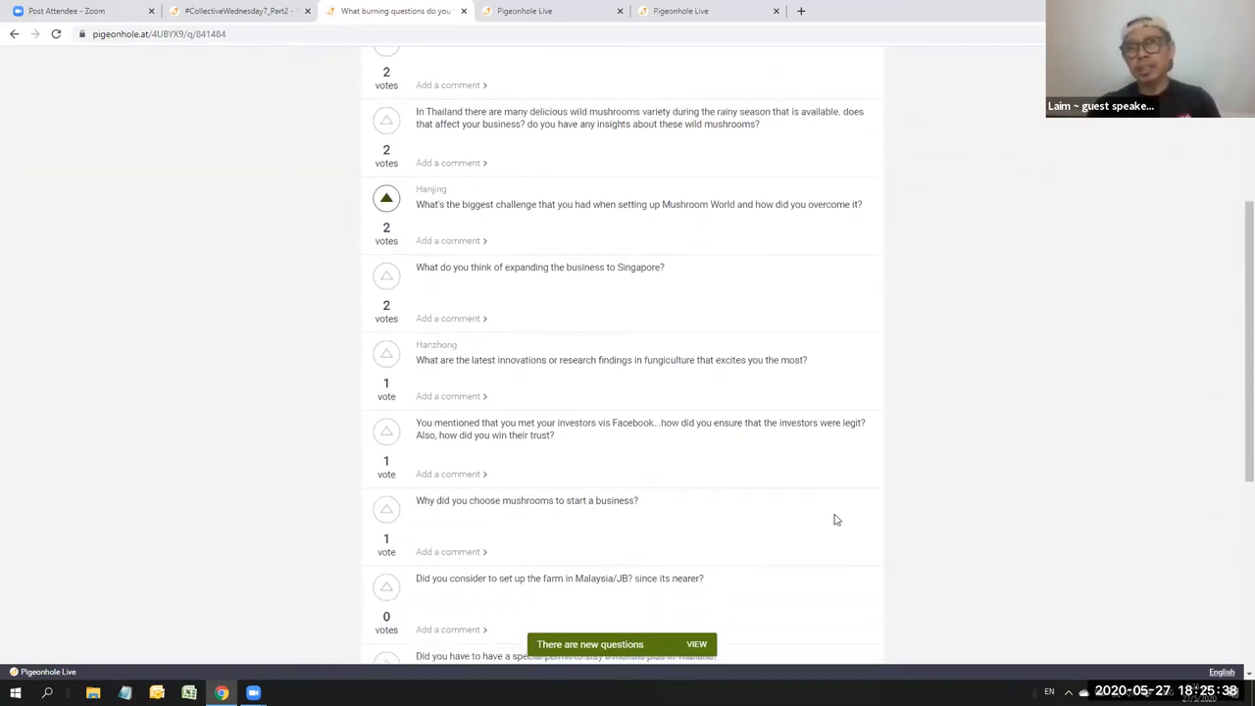
scroll(down, 3)
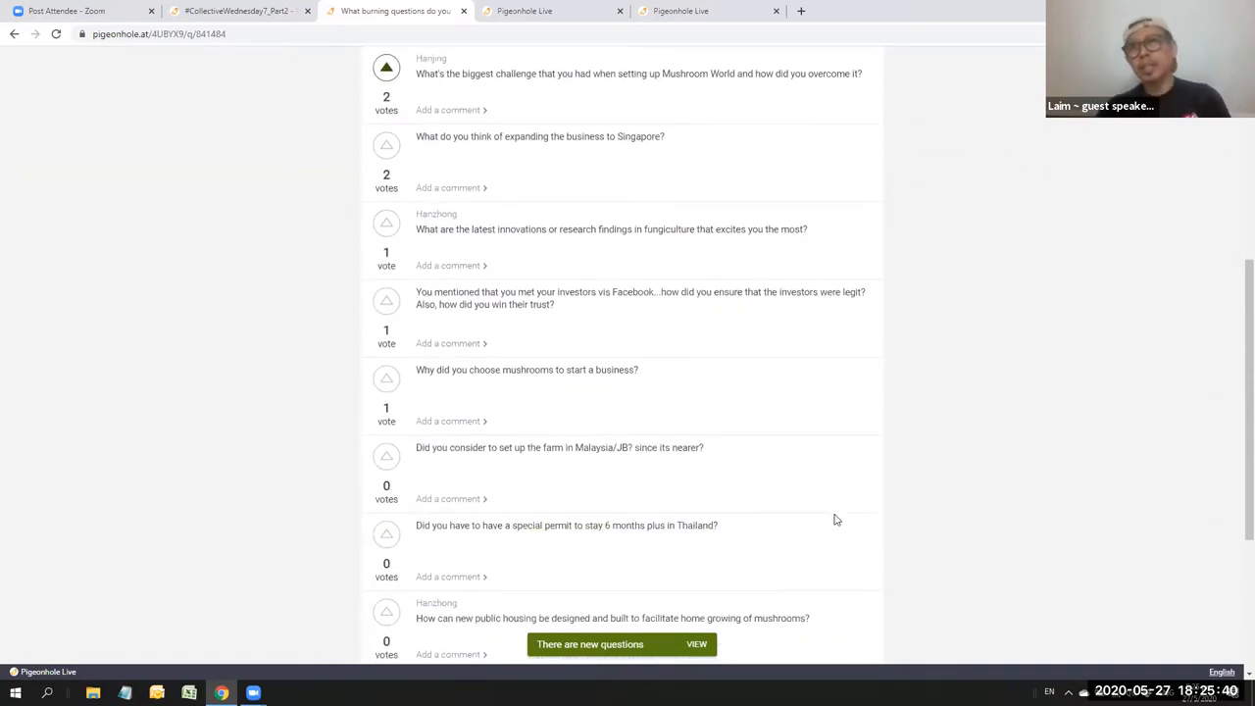
scroll(down, 3)
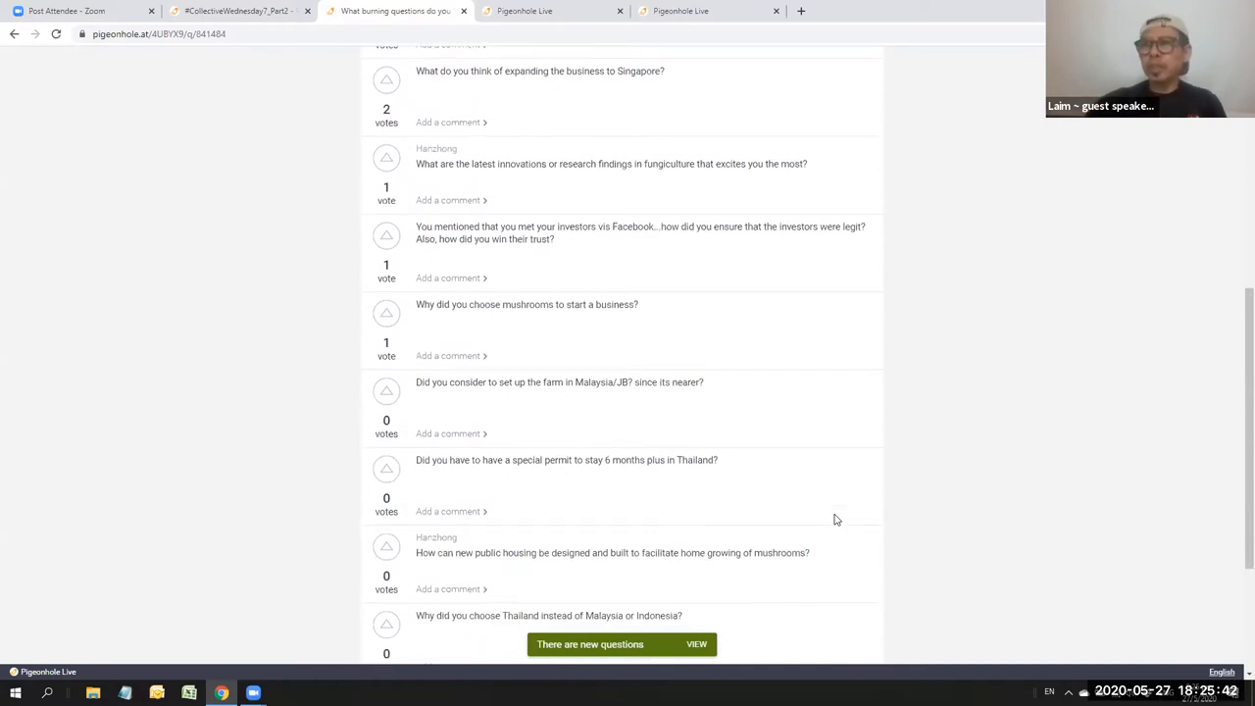
scroll(down, 3)
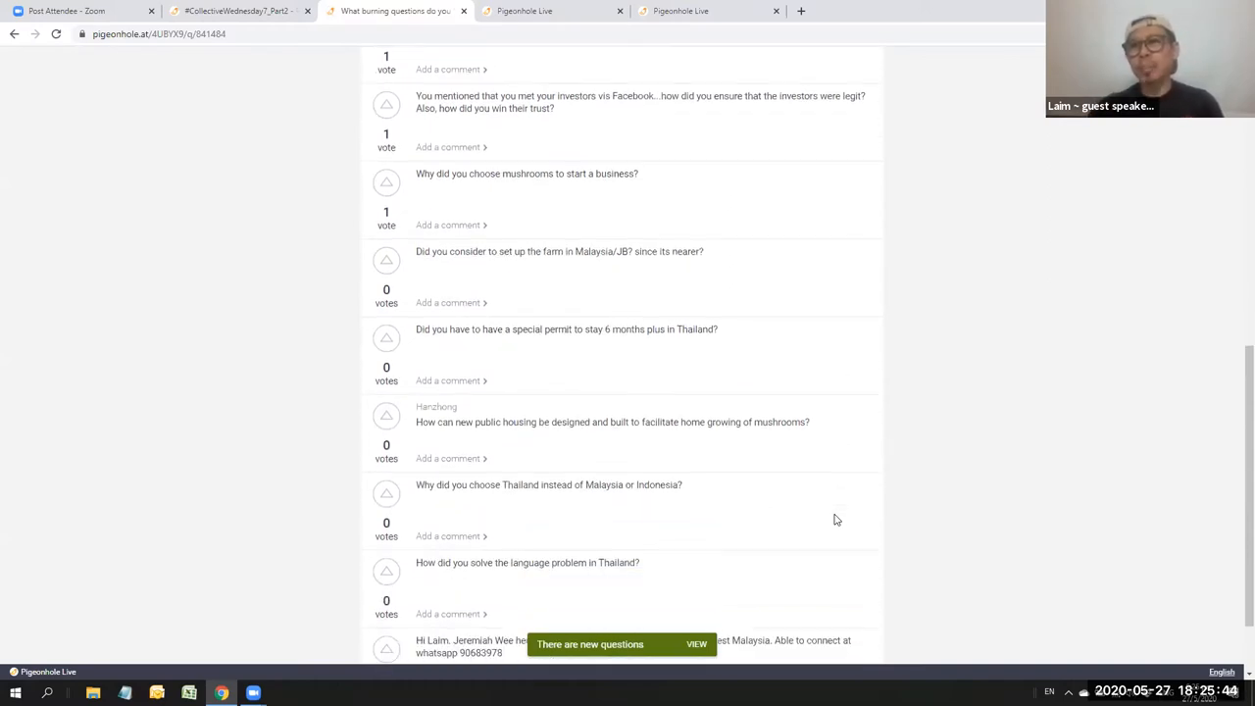
scroll(down, 3)
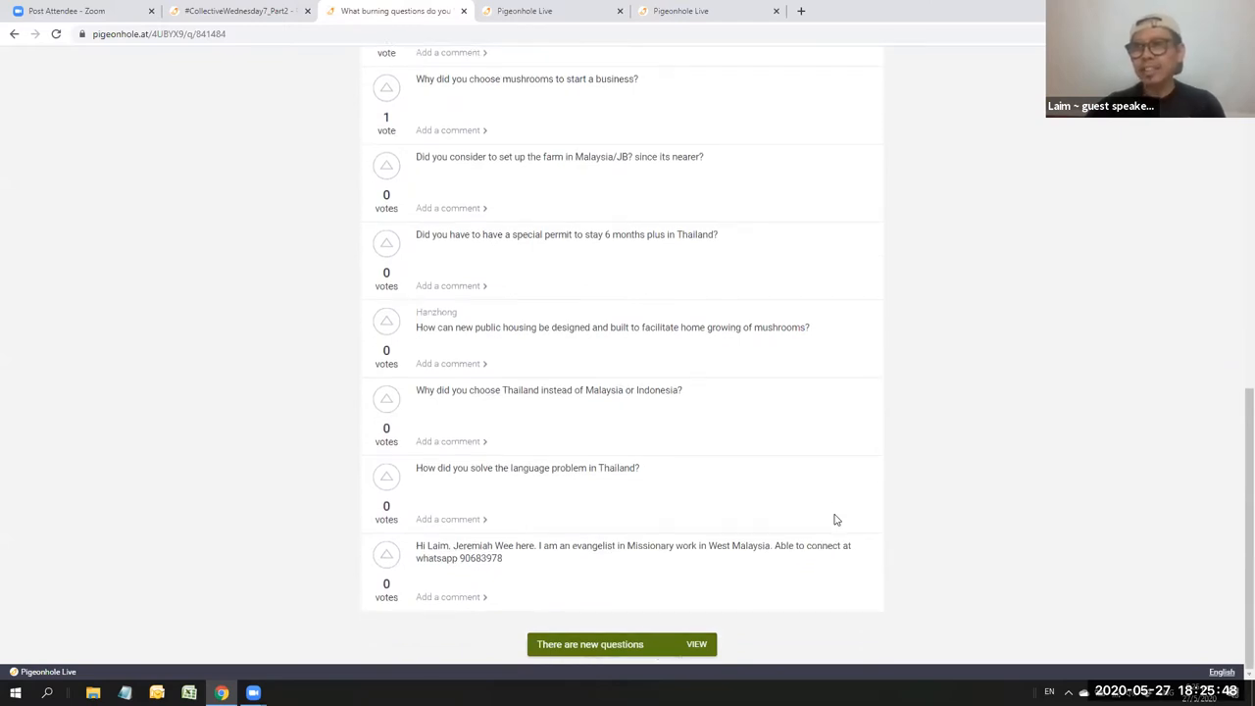
Step: Recheck the middle of the 15-question list, including the new zero-vote networking request
scroll(up, 3)
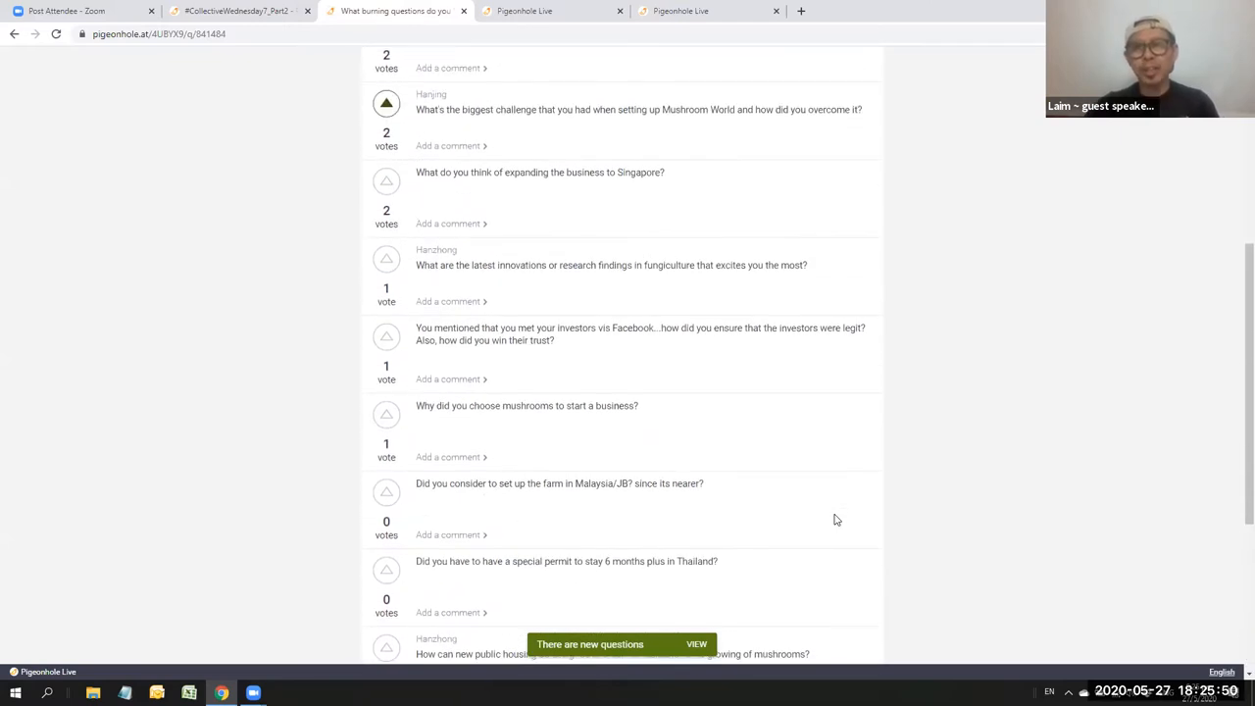
scroll(up, 3)
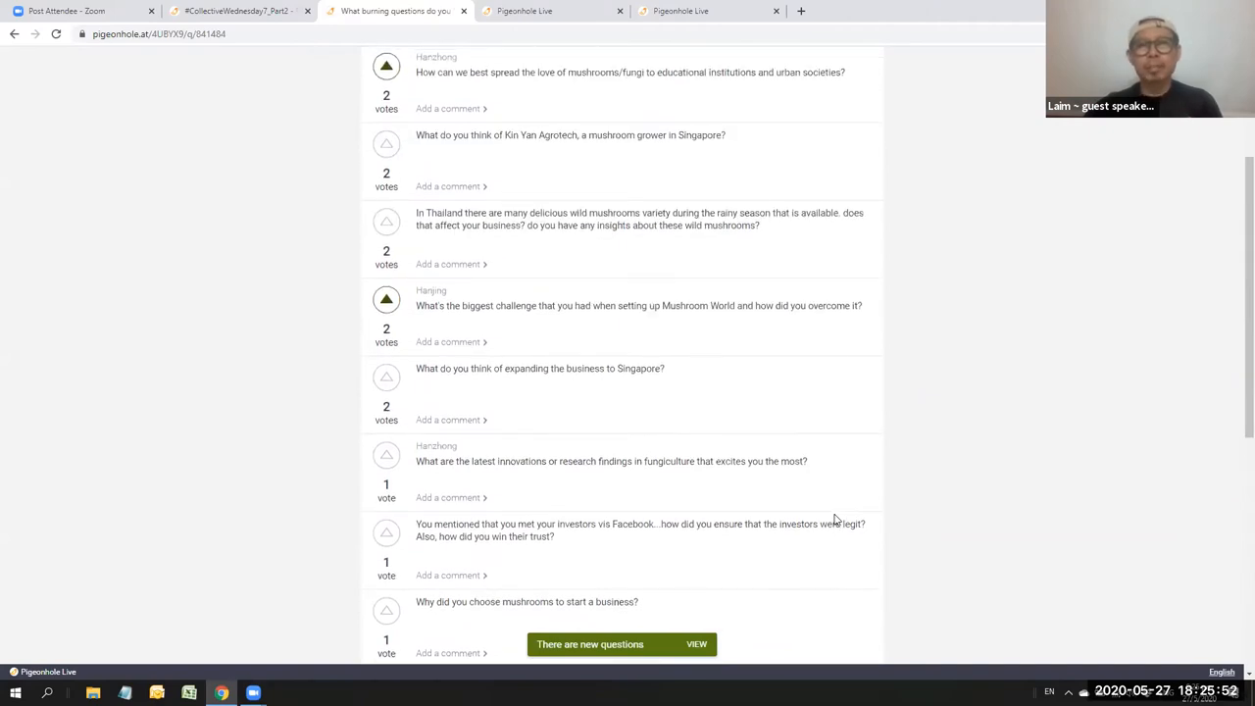
scroll(up, 3)
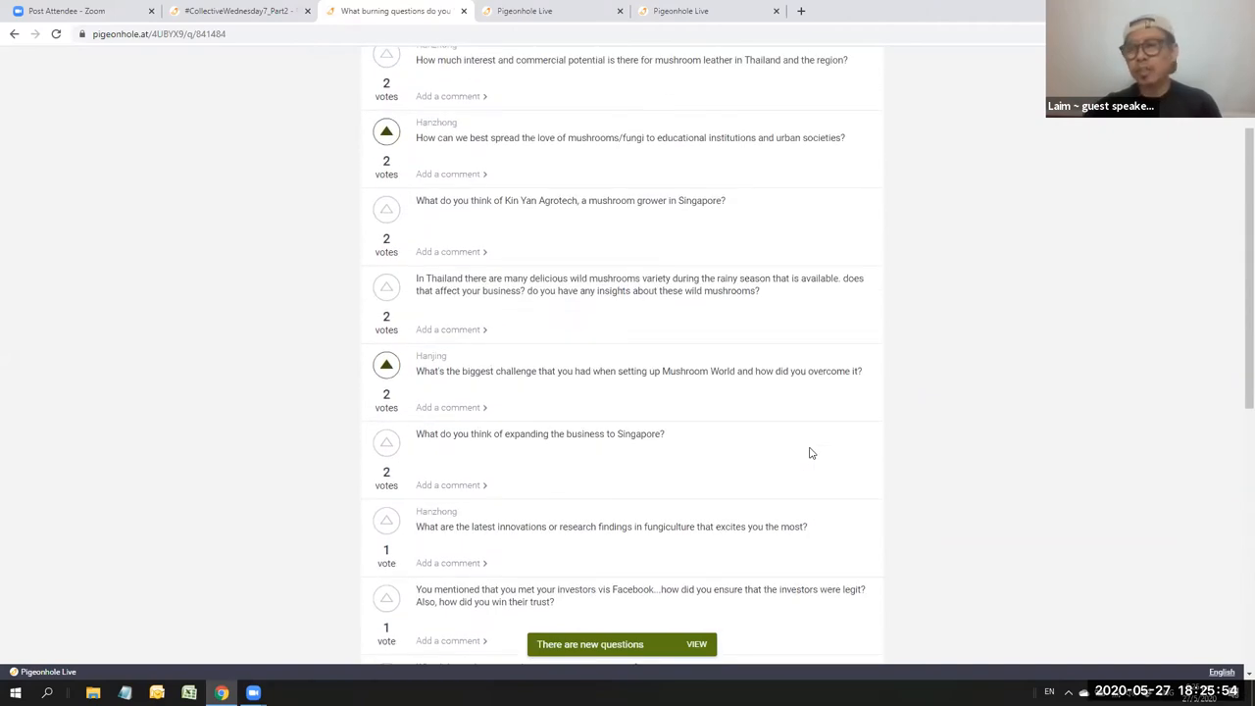
scroll(up, 3)
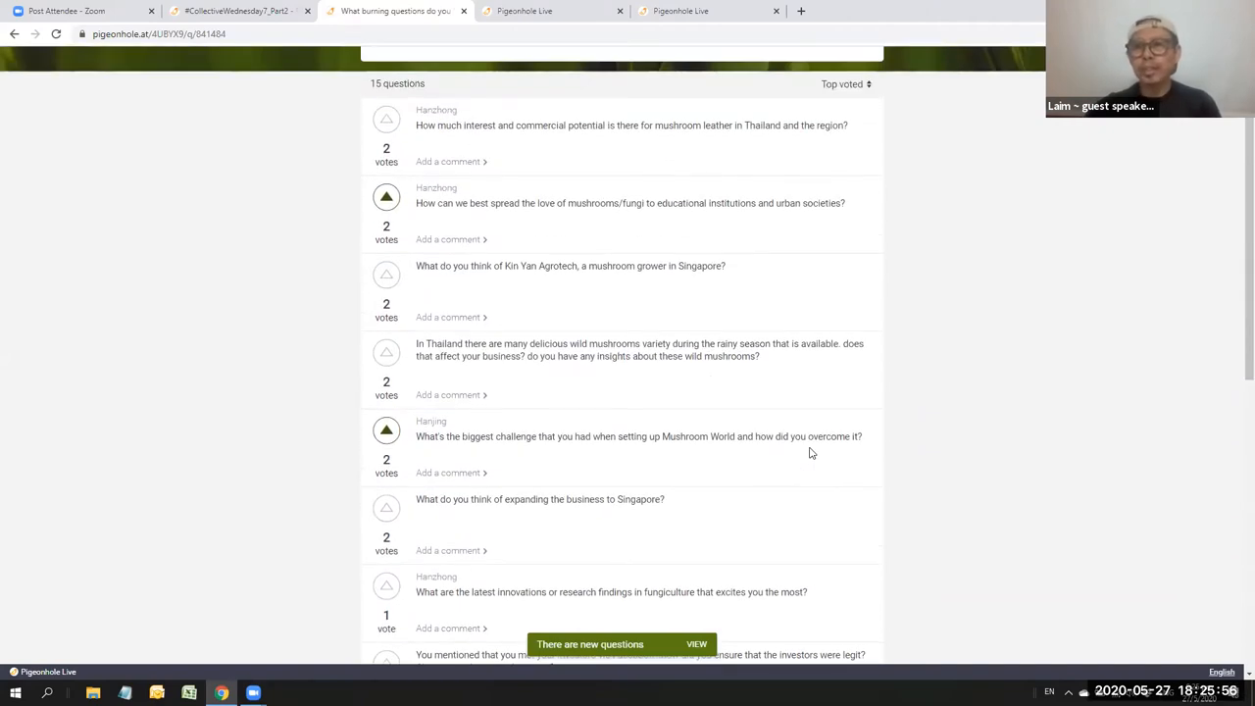
scroll(down, 3)
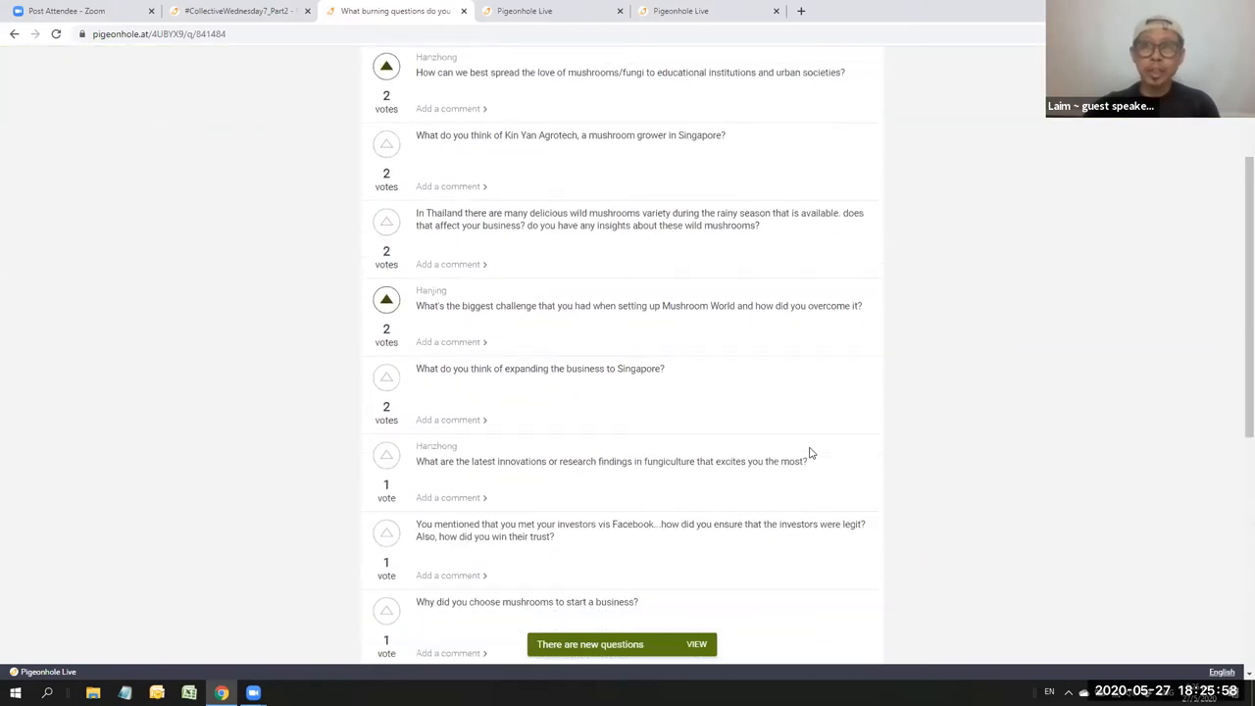
scroll(down, 3)
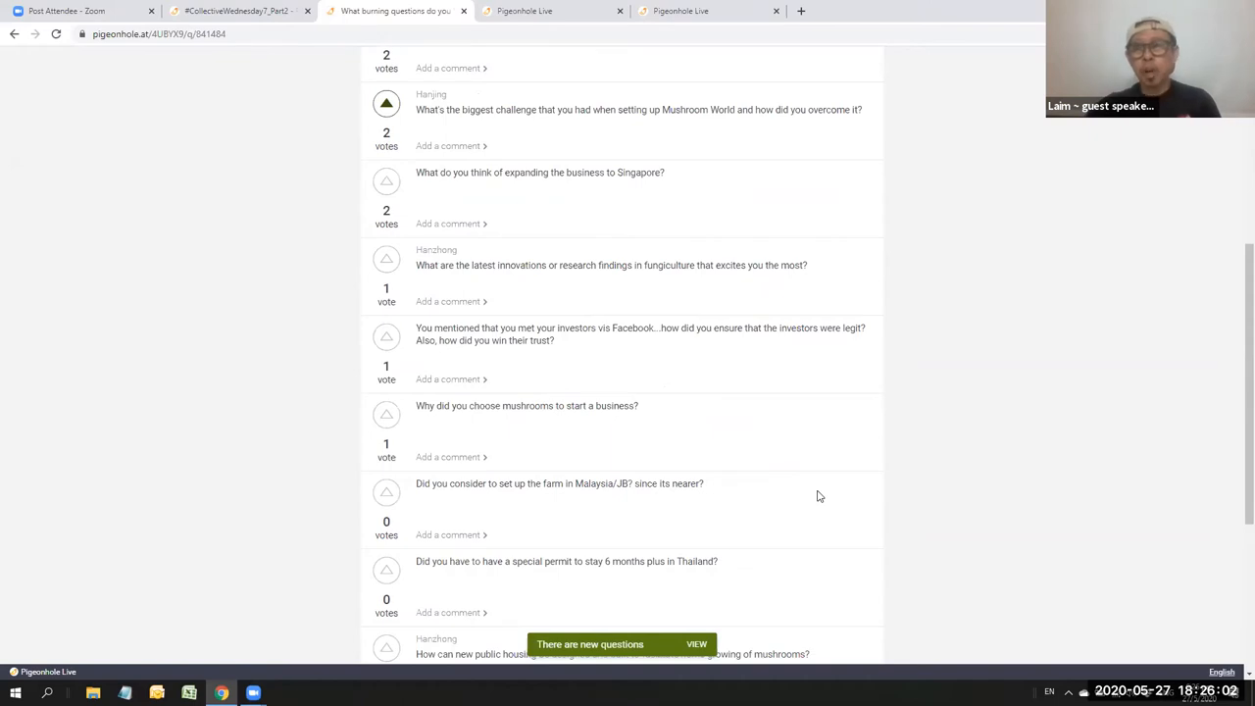
scroll(down, 3)
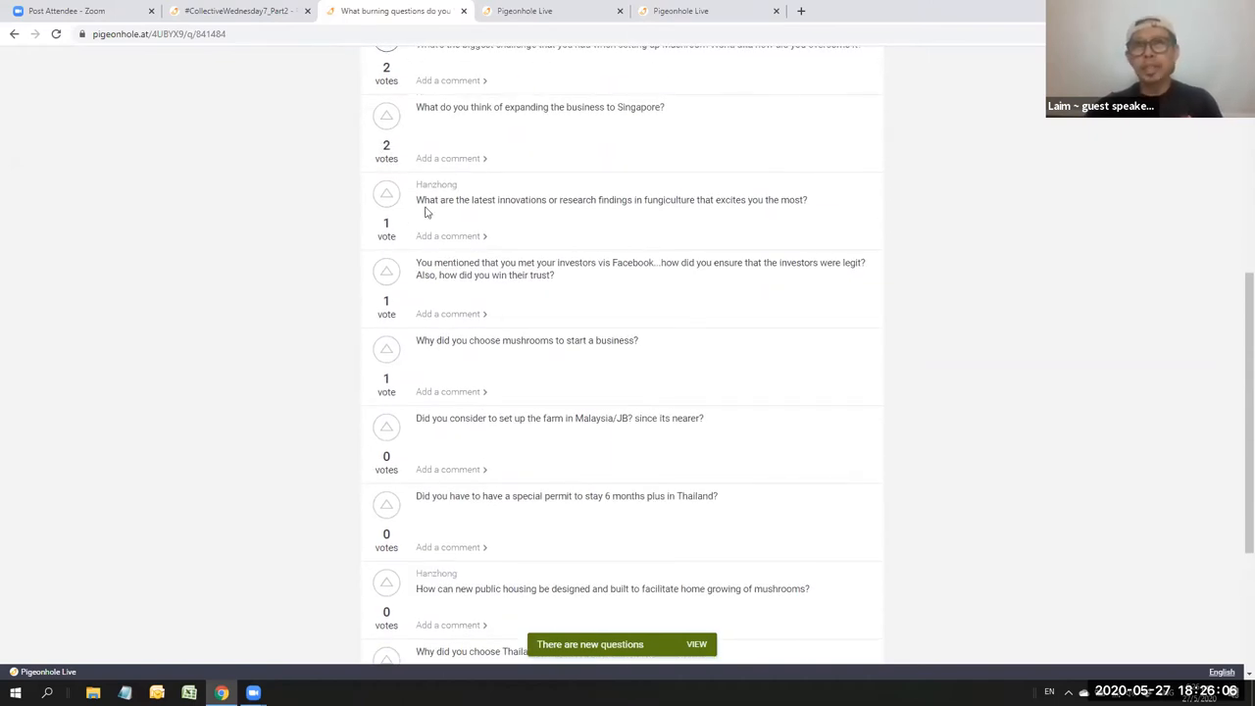
Step: Highlight the 'latest innovations or research findings in fungiculture' question for reading out
triple_click(612, 200)
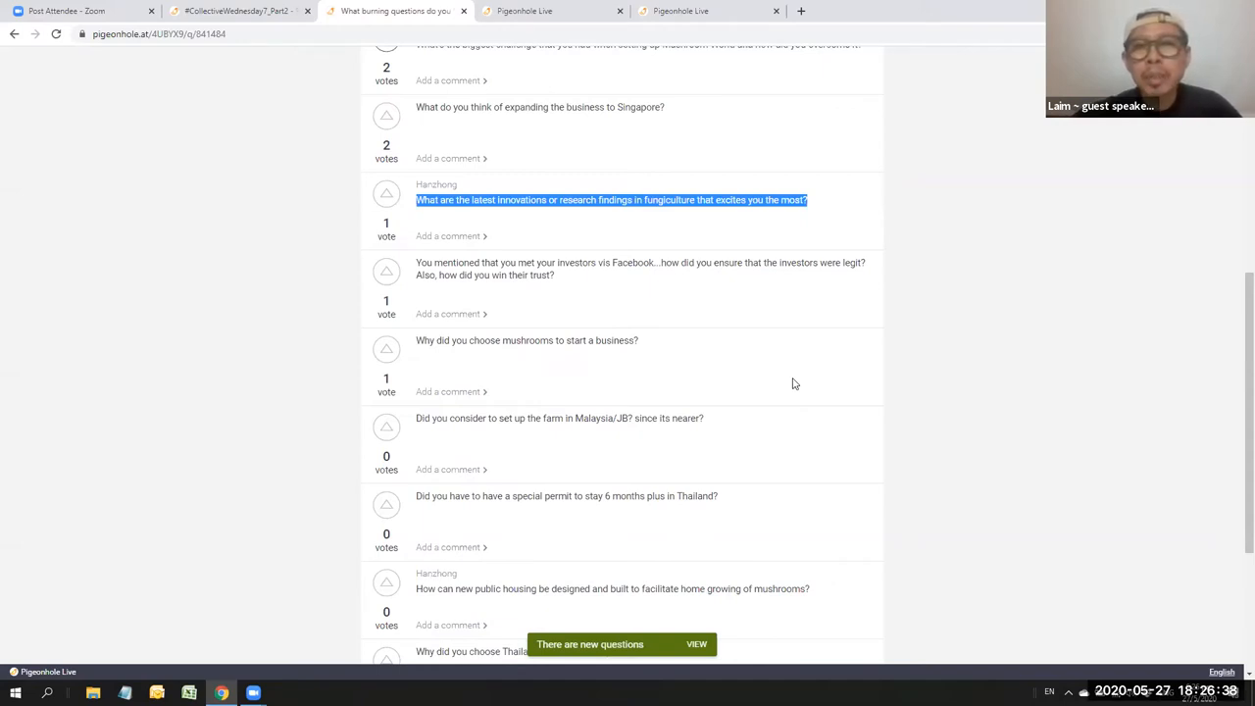
mouse_move(905, 525)
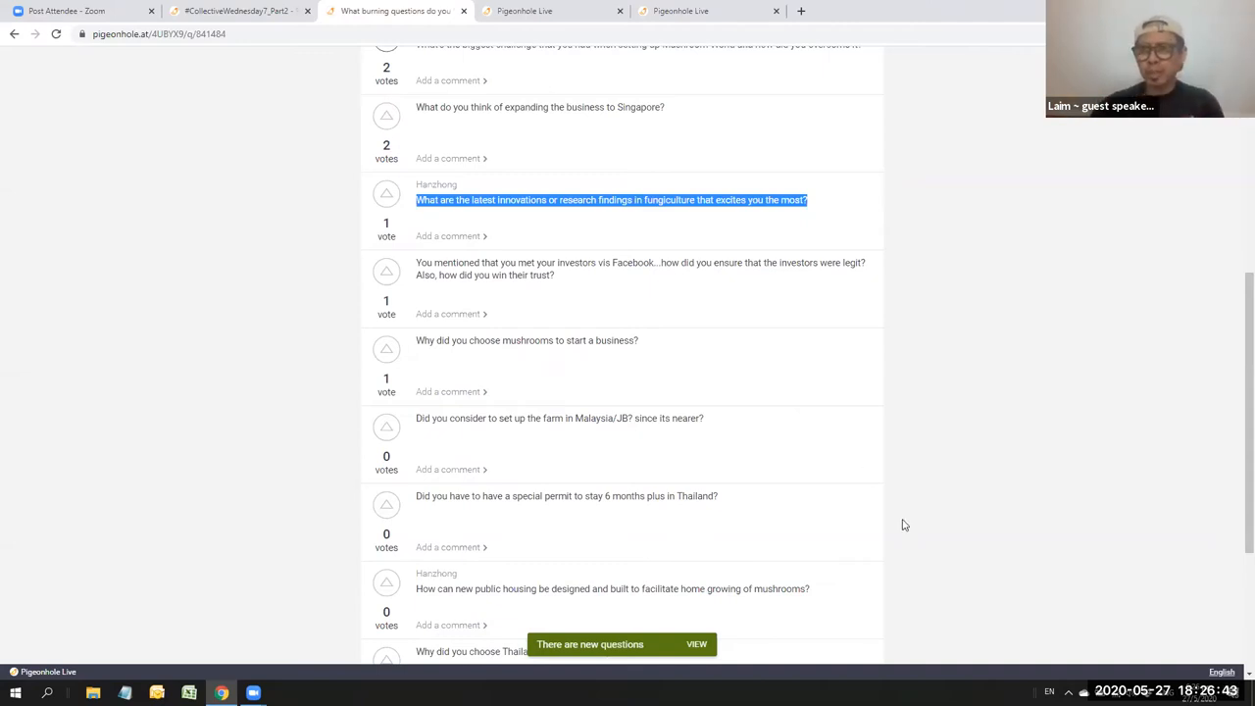
mouse_move(820, 541)
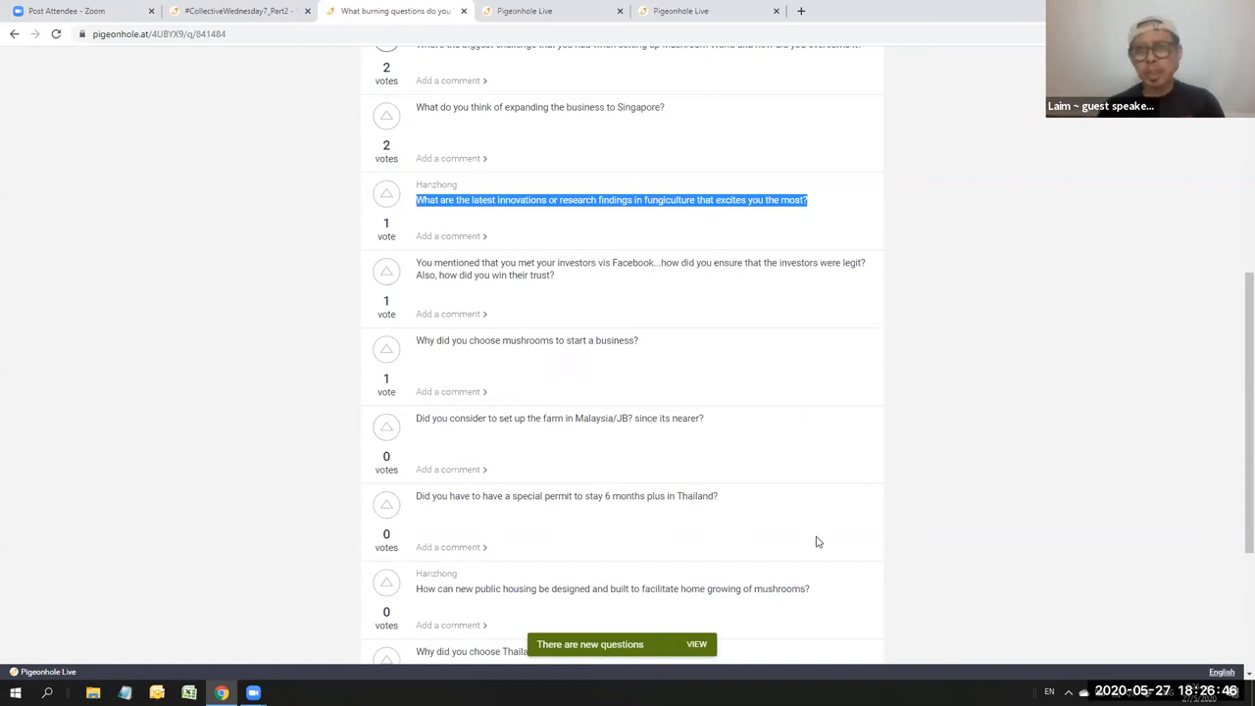
scroll(down, 3)
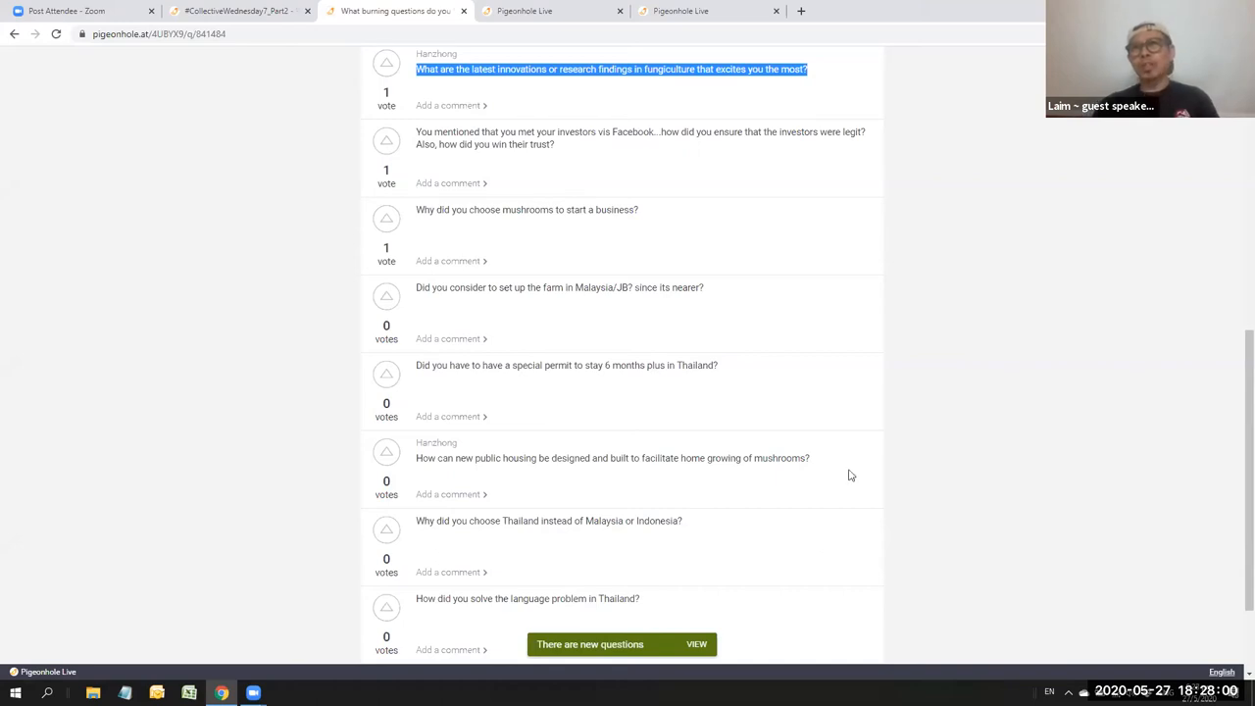
scroll(down, 3)
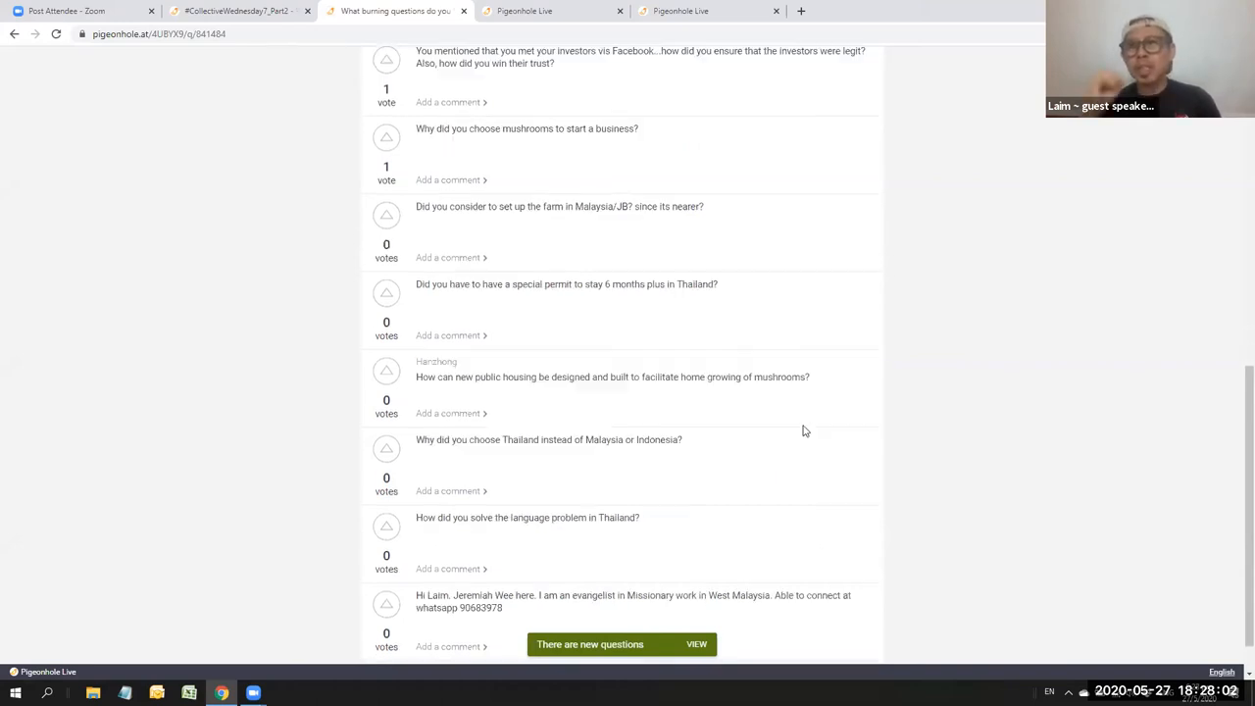
scroll(up, 3)
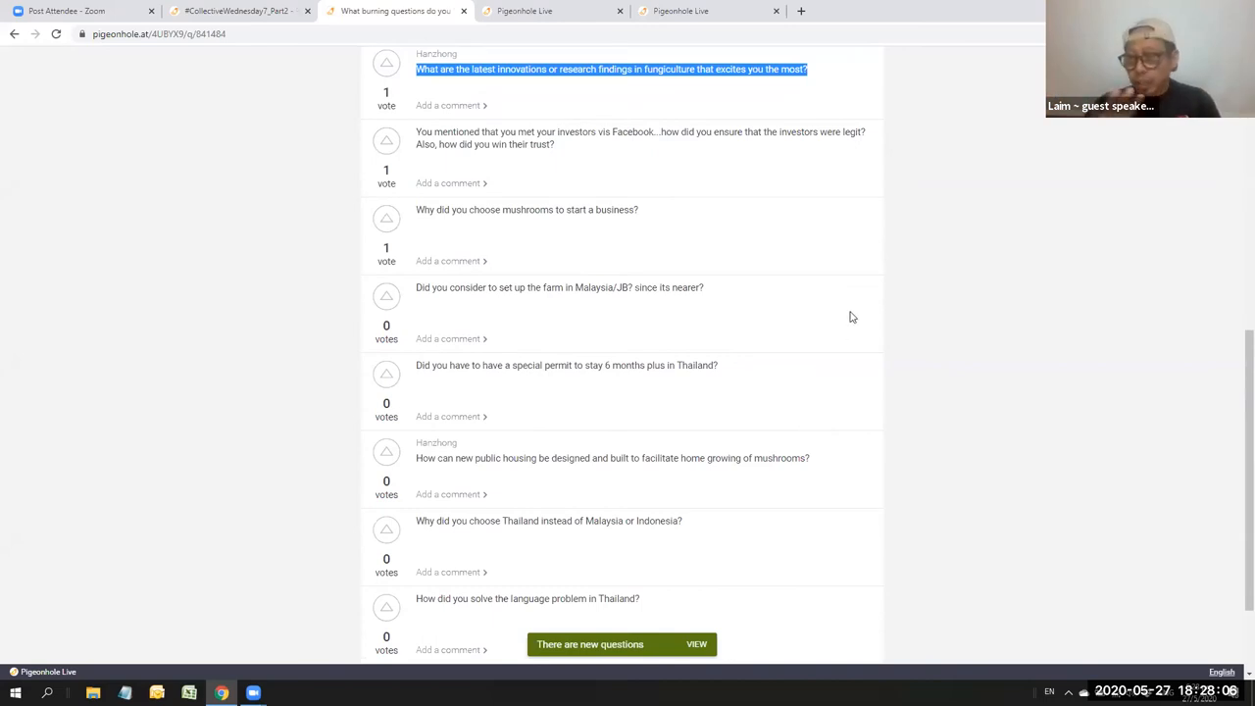
mouse_move(839, 329)
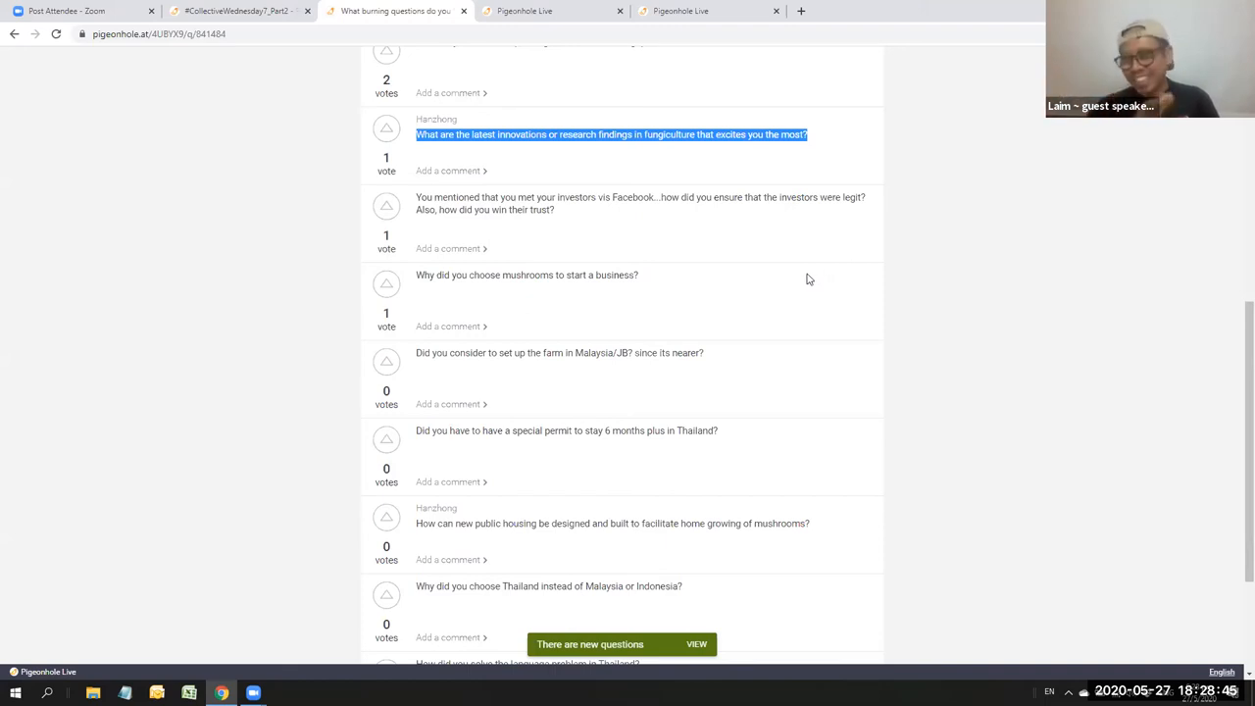
scroll(up, 3)
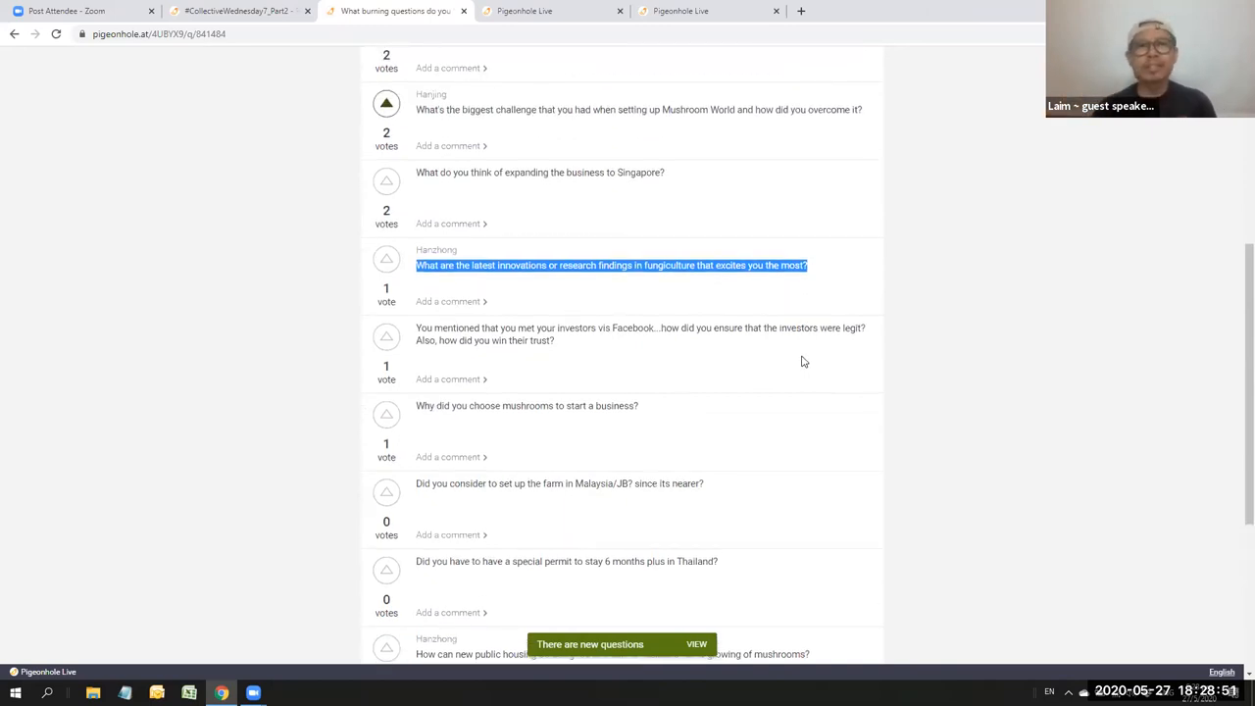
mouse_move(757, 330)
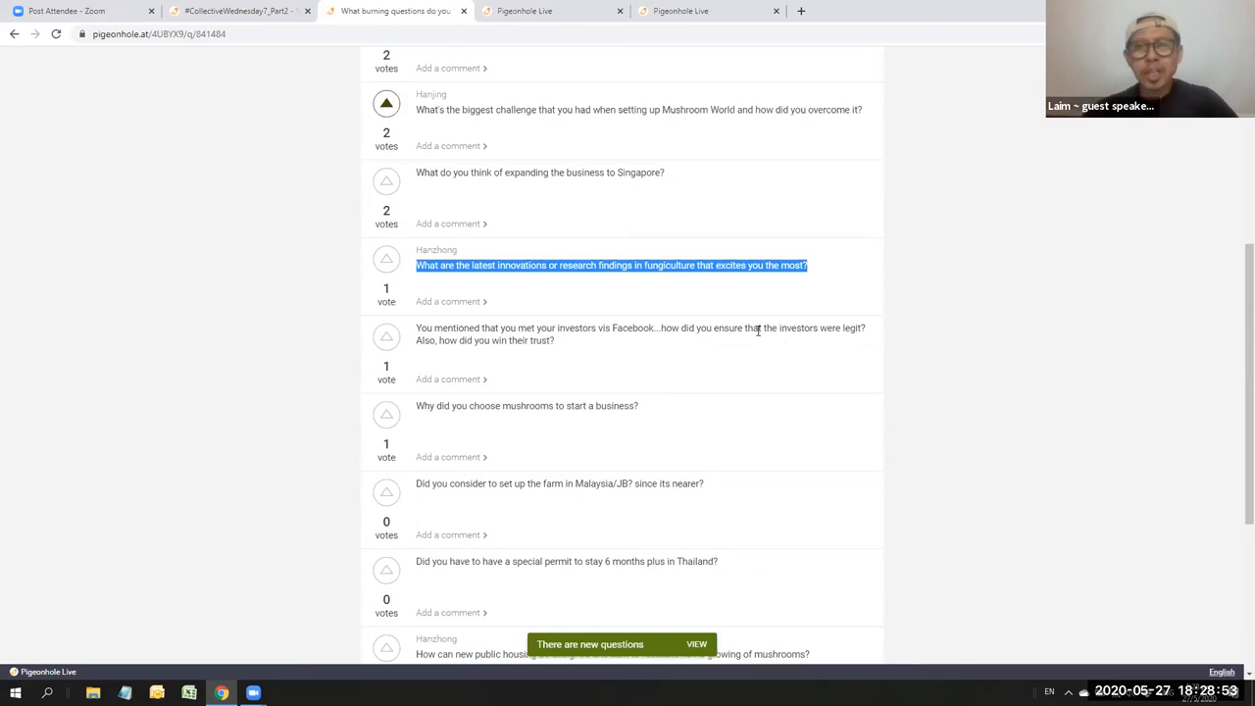
mouse_move(550, 300)
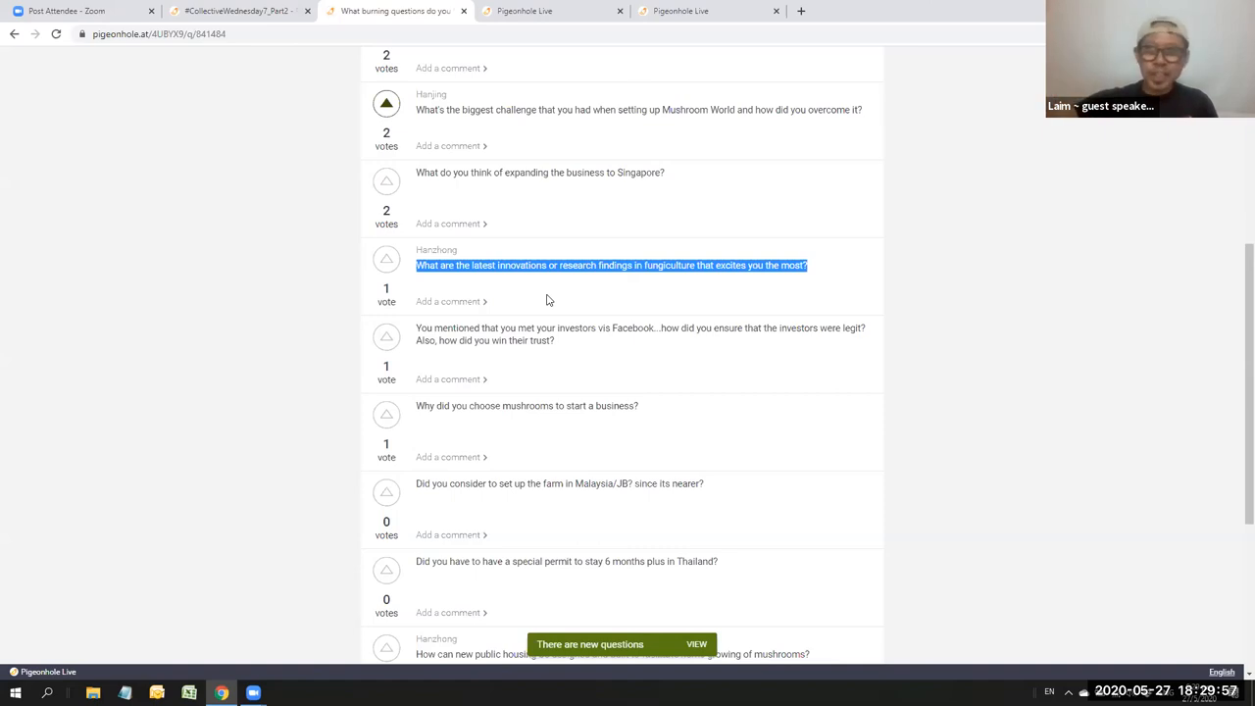
Step: Scroll the ended Q&A back to the top, opening with the mushroom leather potential question
scroll(down, 3)
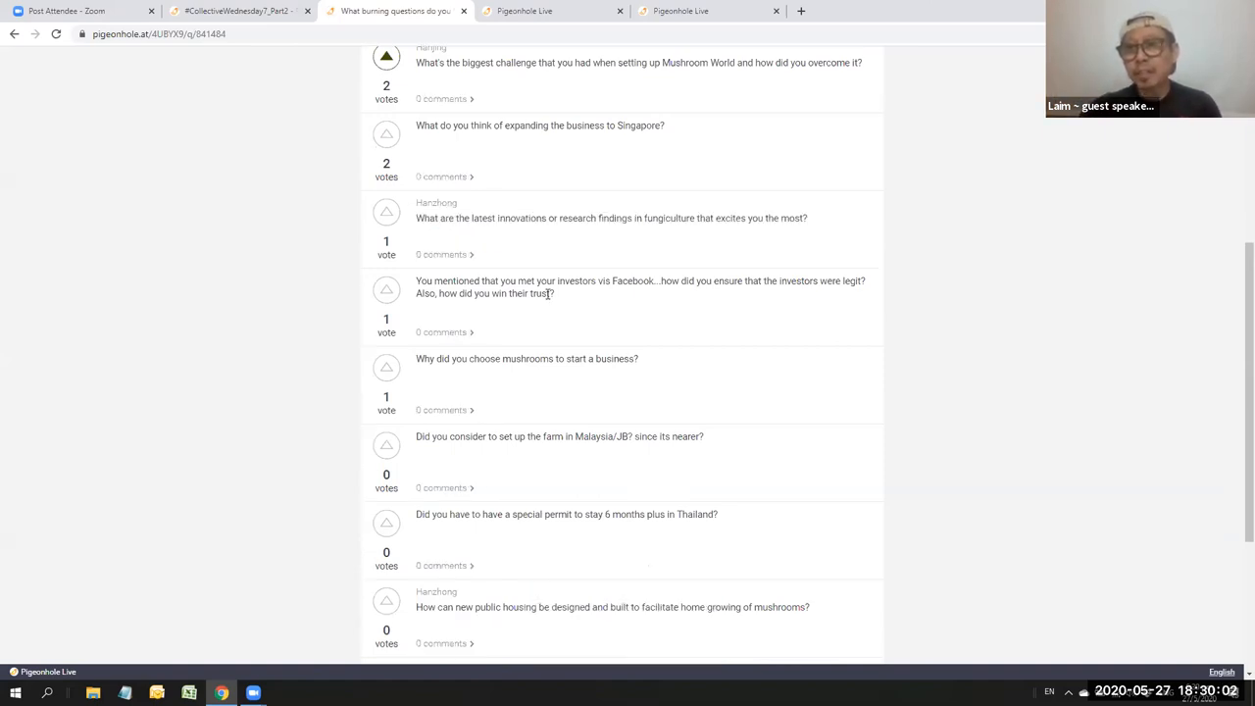
scroll(up, 3)
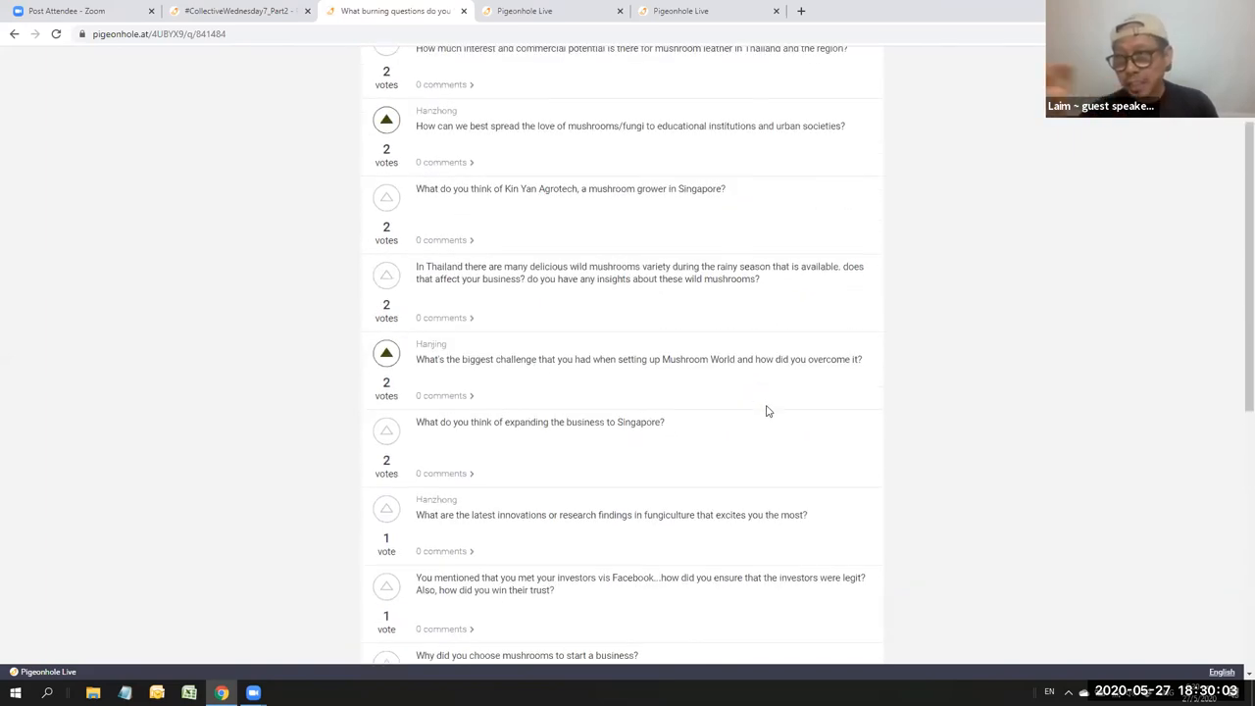
scroll(up, 3)
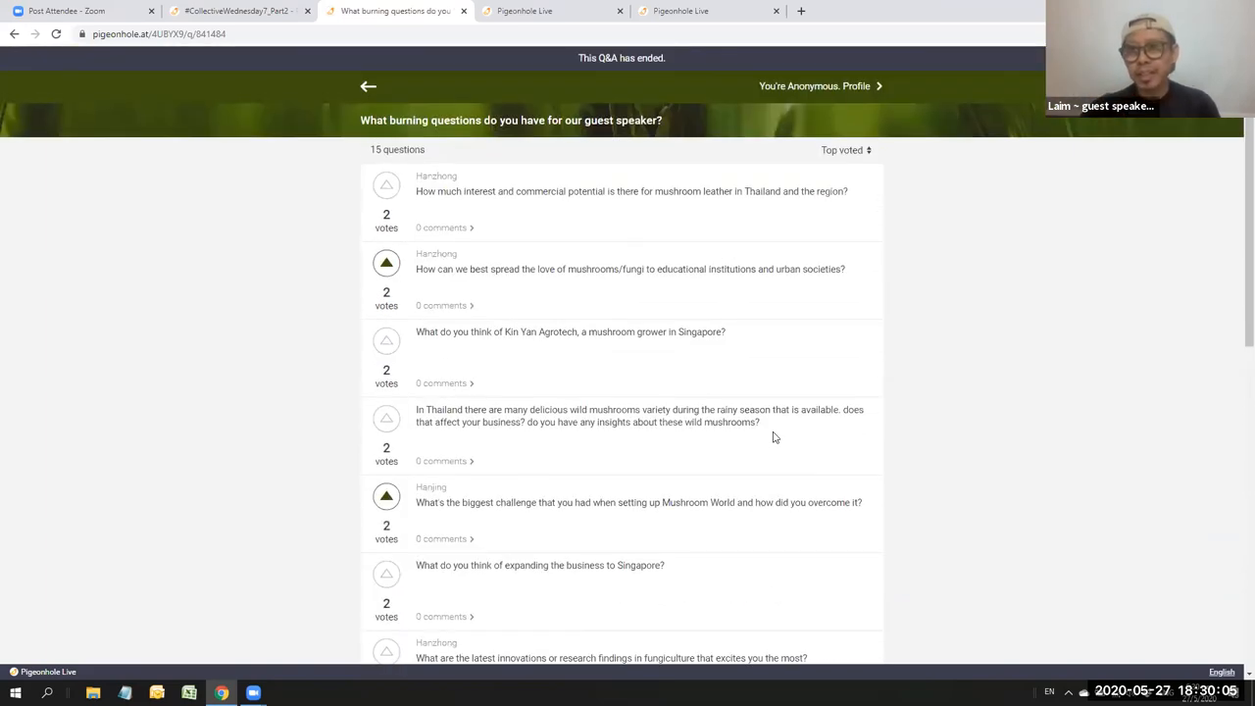
scroll(down, 3)
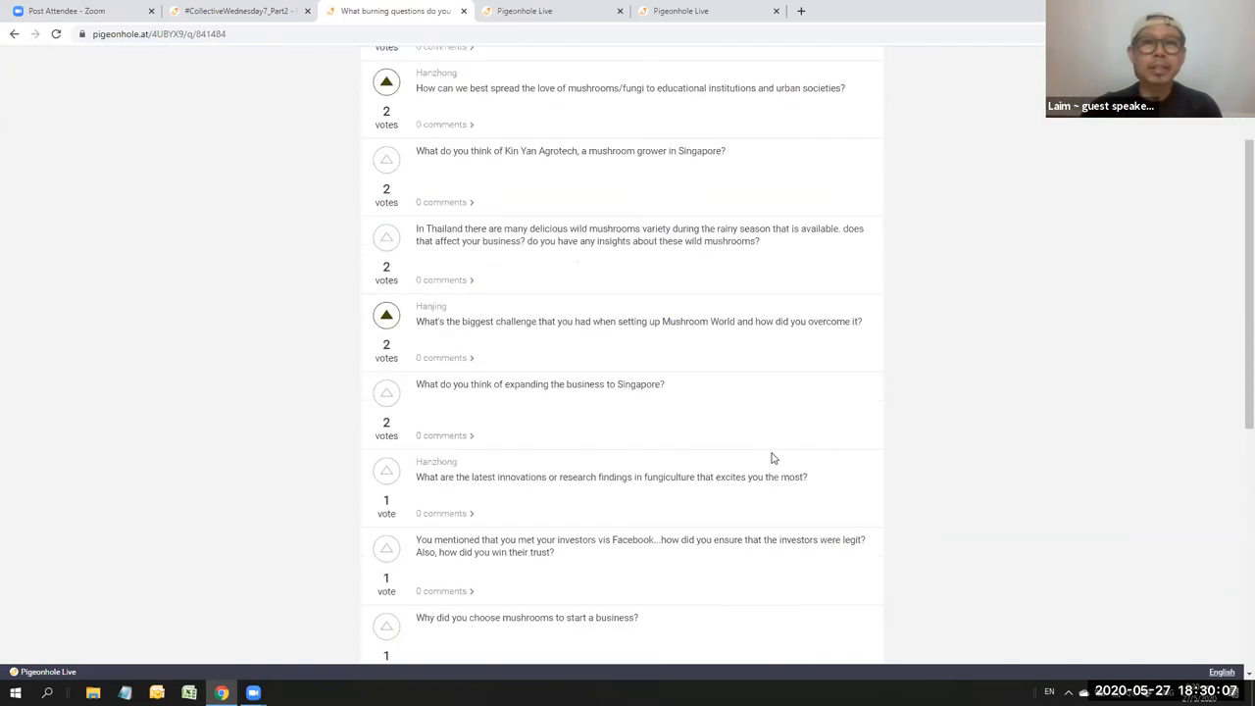
scroll(down, 3)
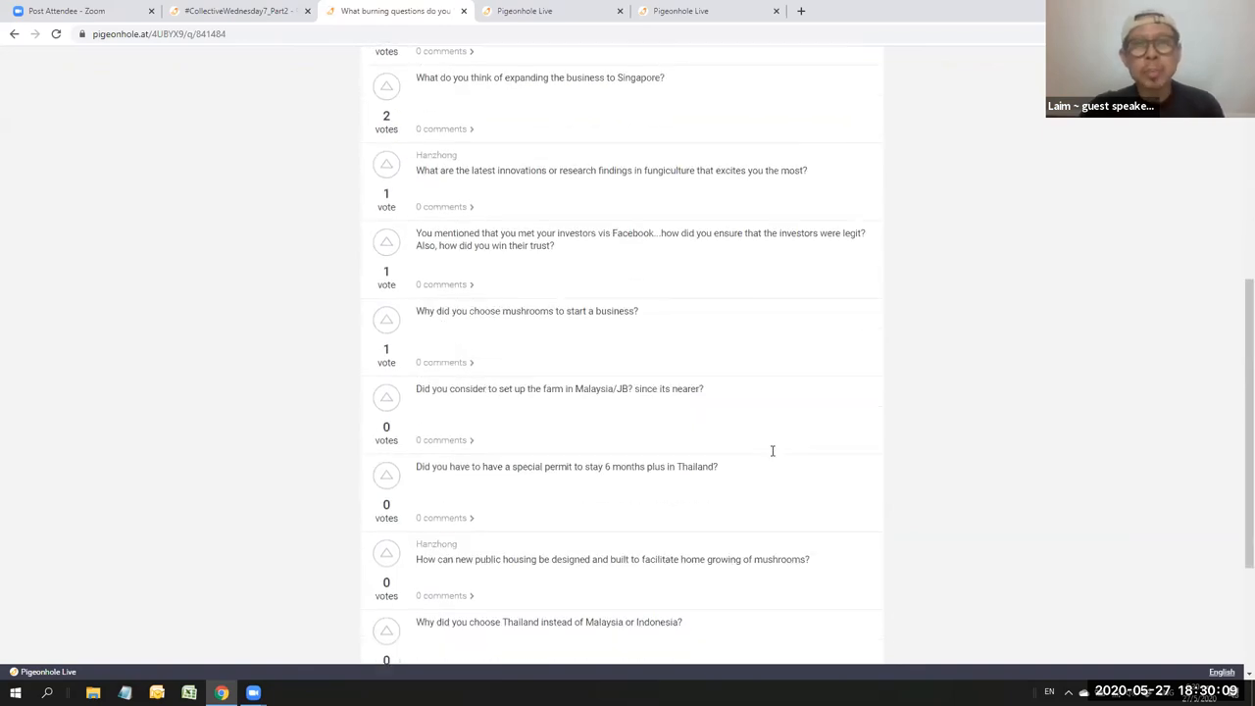
scroll(up, 3)
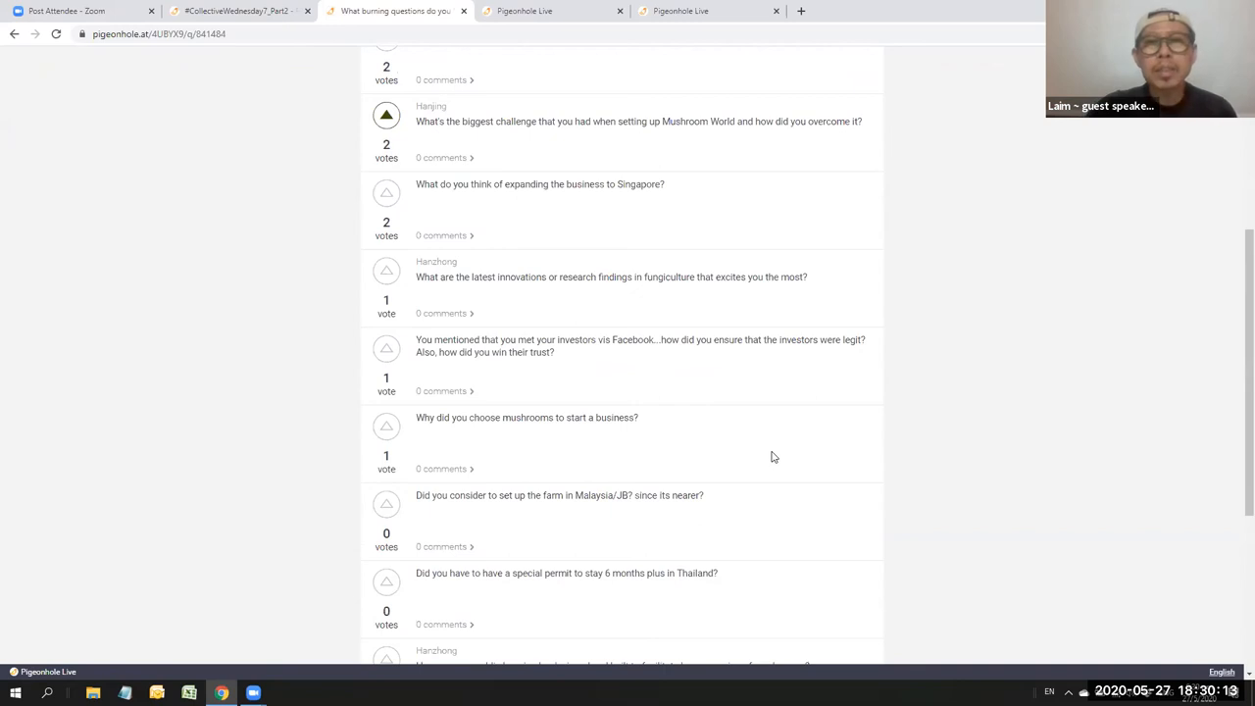
mouse_move(737, 427)
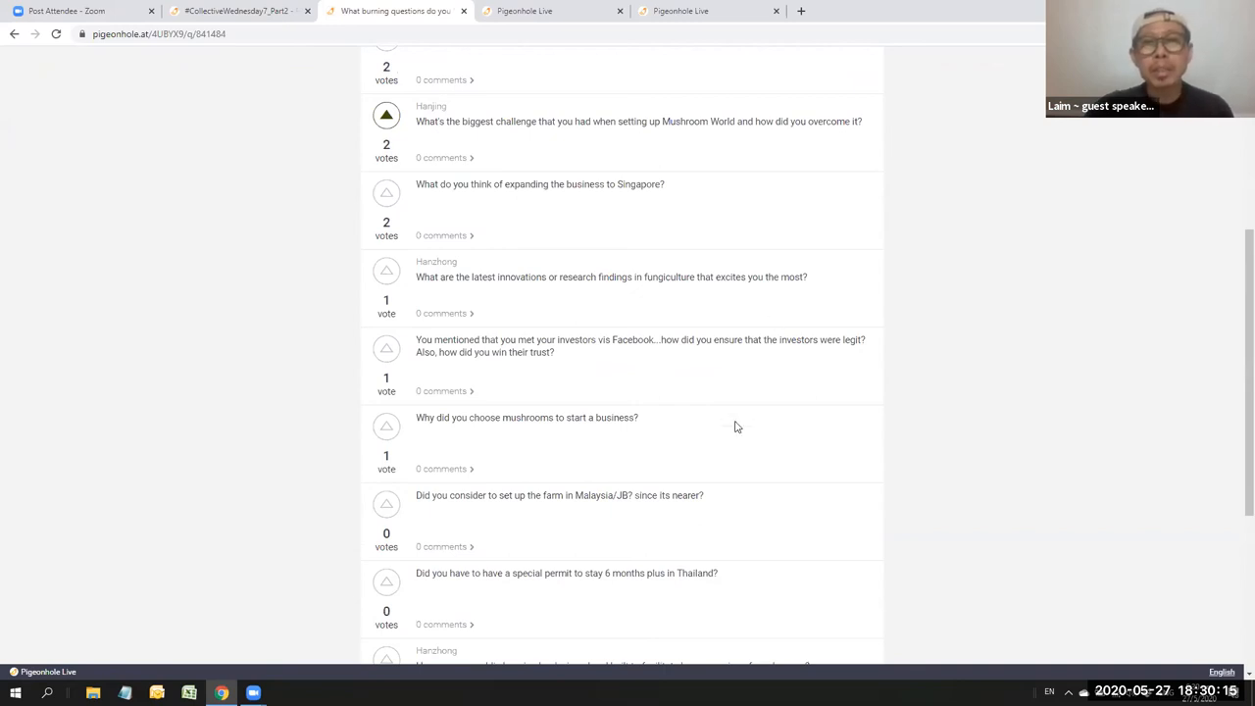
scroll(up, 3)
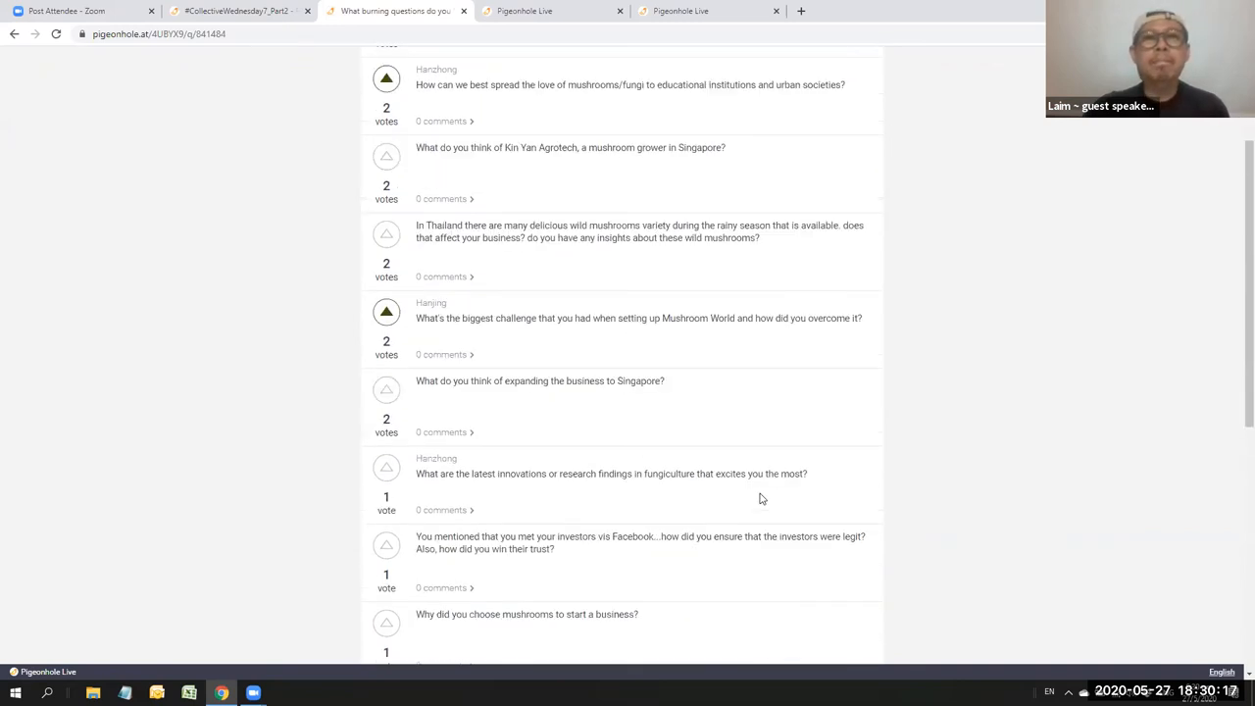
scroll(down, 3)
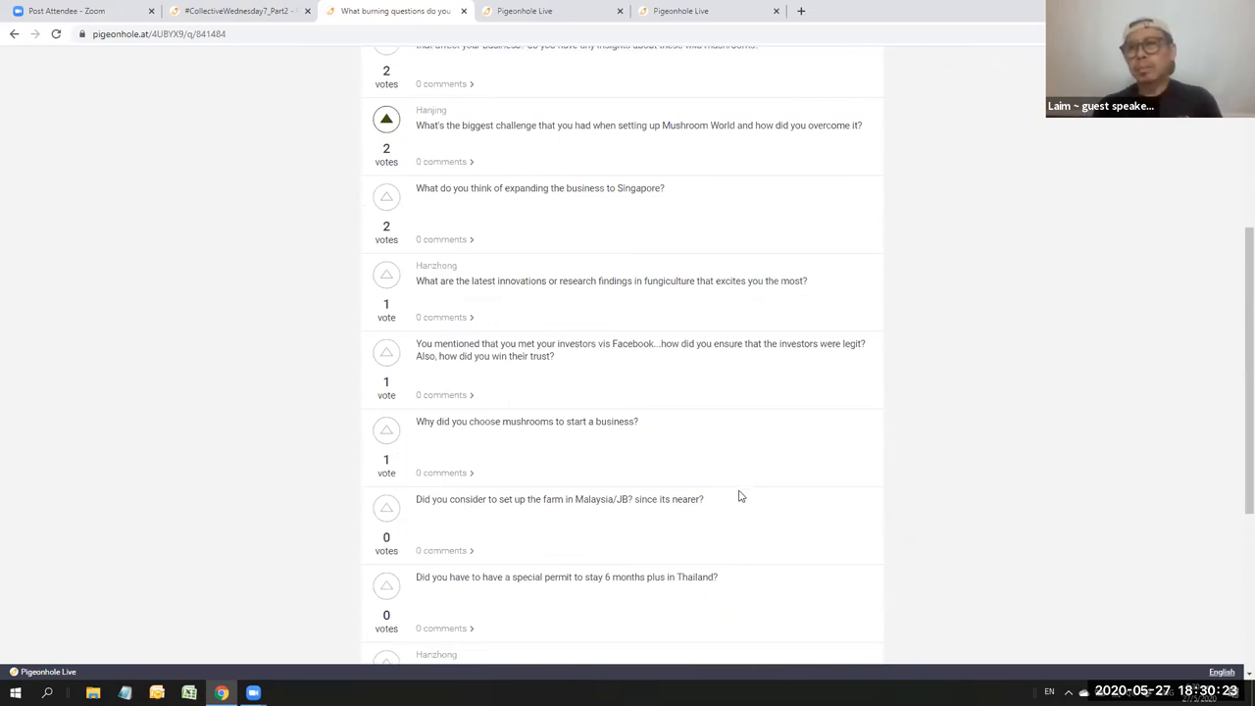
scroll(up, 3)
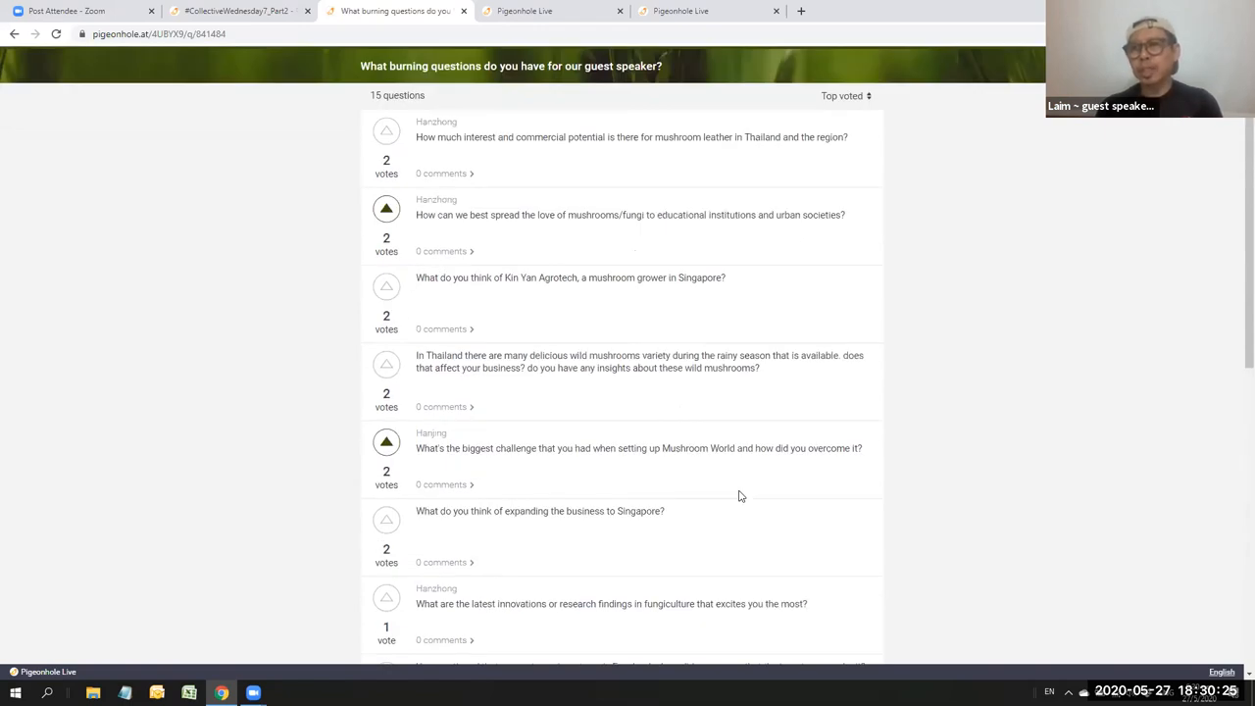